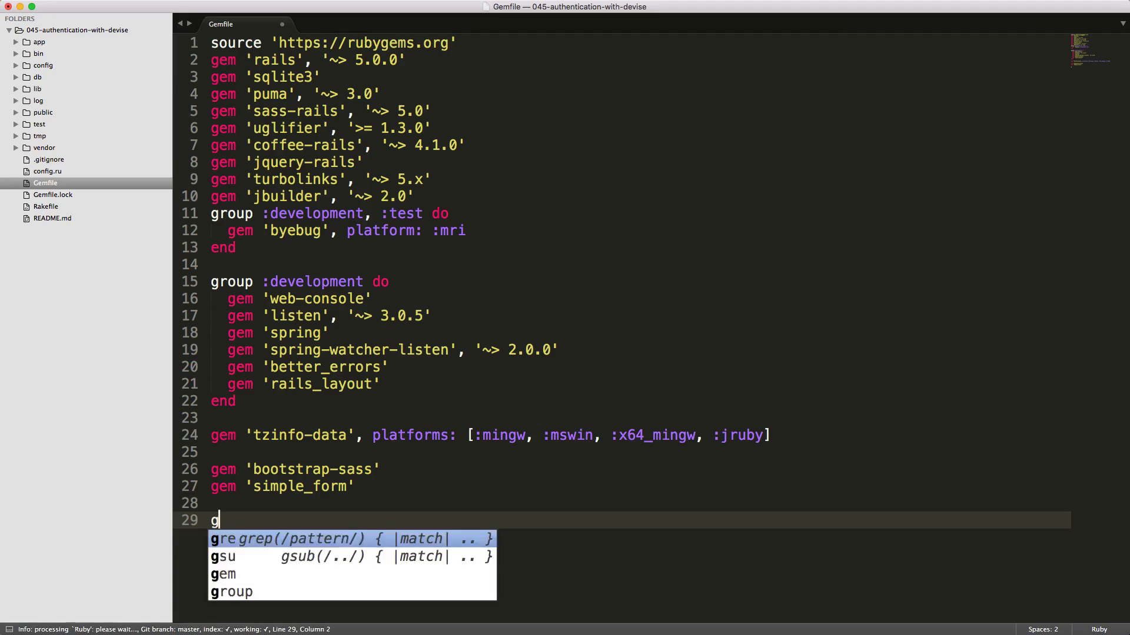
- Add gem 'devise' to the Gemfile
{"action": "type", "text": "em 'devise'"}
{"action": "type", "text": "rails g devise:install"}
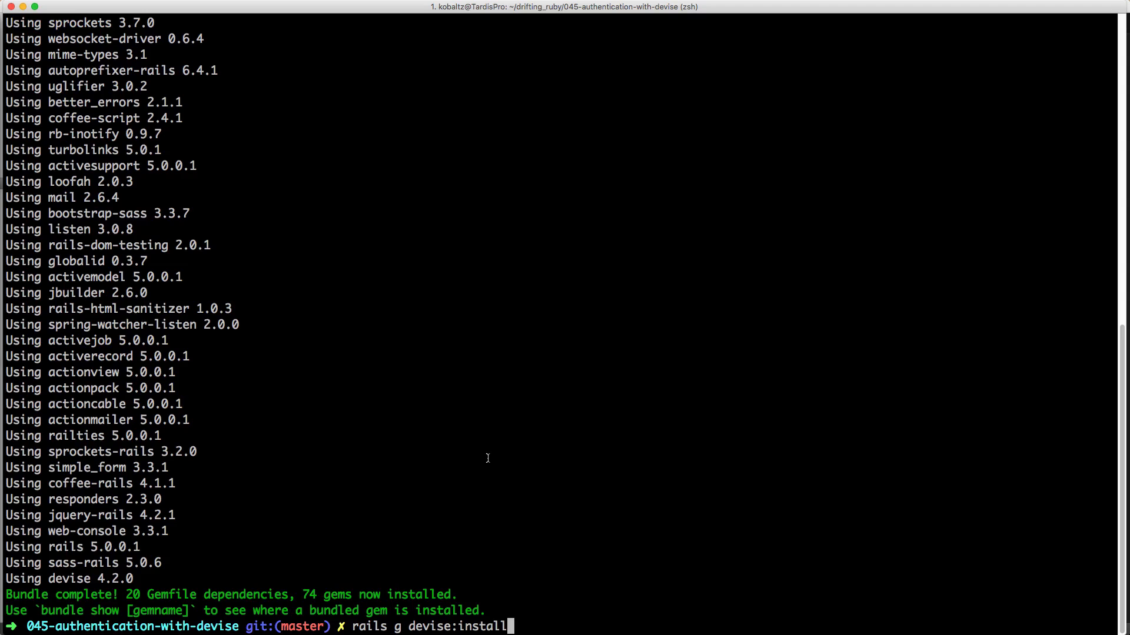
- Run rails g devise:install to create the Devise initializer and locale file
{"action": "key", "text": "Return"}
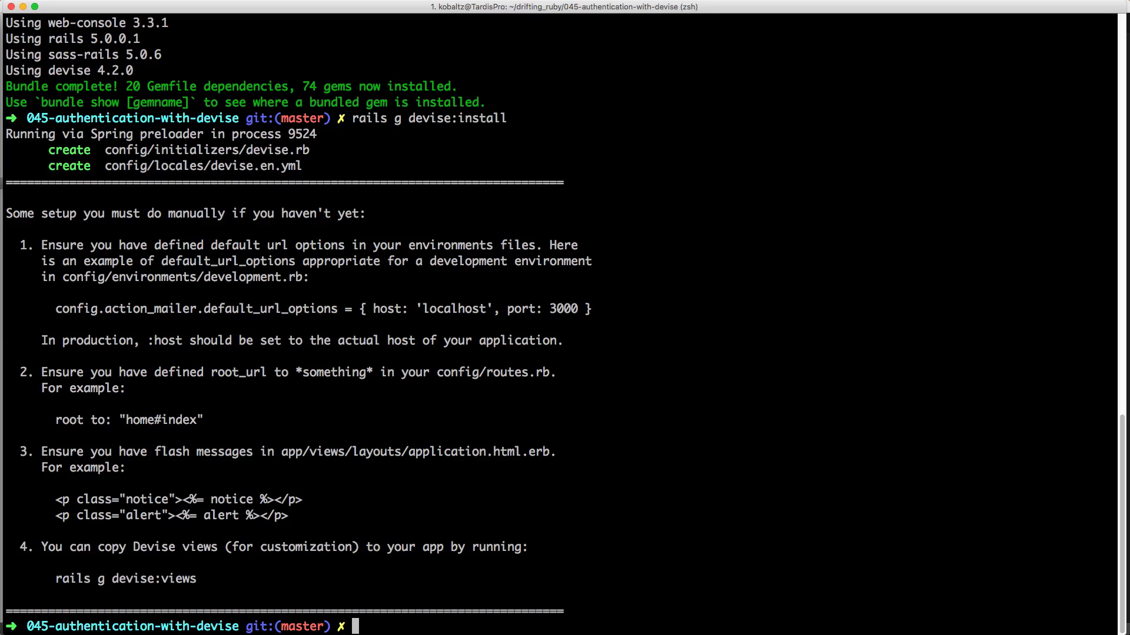
{"action": "mouse_move", "coordinate": [332, 323]}
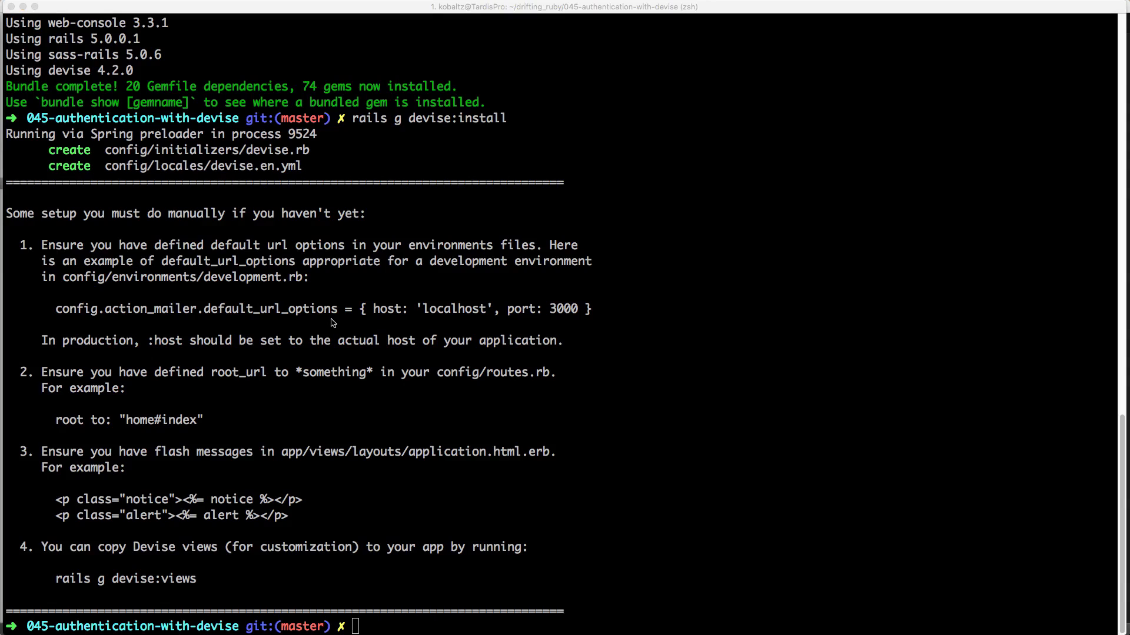
{"action": "mouse_move", "coordinate": [81, 309]}
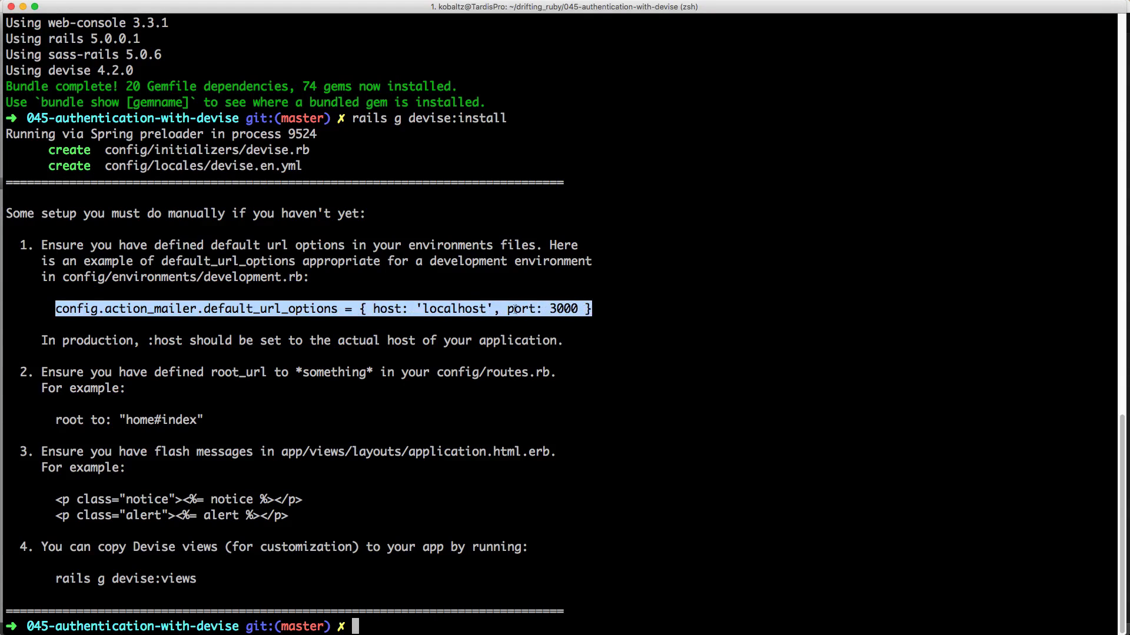
{"action": "mouse_move", "coordinate": [153, 309]}
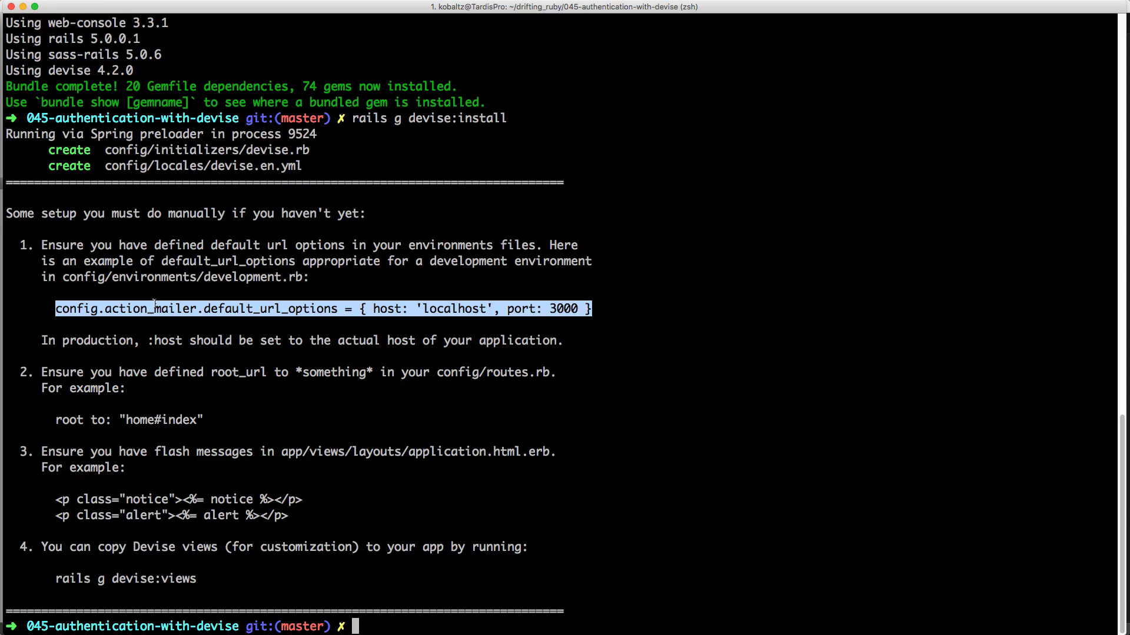
{"action": "mouse_move", "coordinate": [72, 390]}
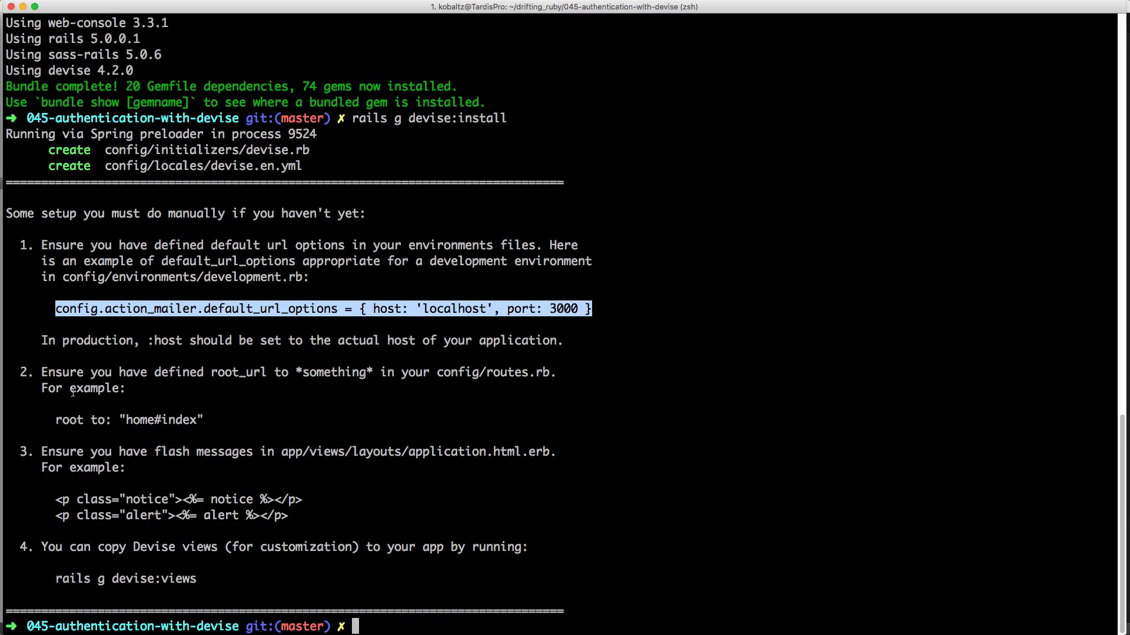
{"action": "mouse_move", "coordinate": [189, 431]}
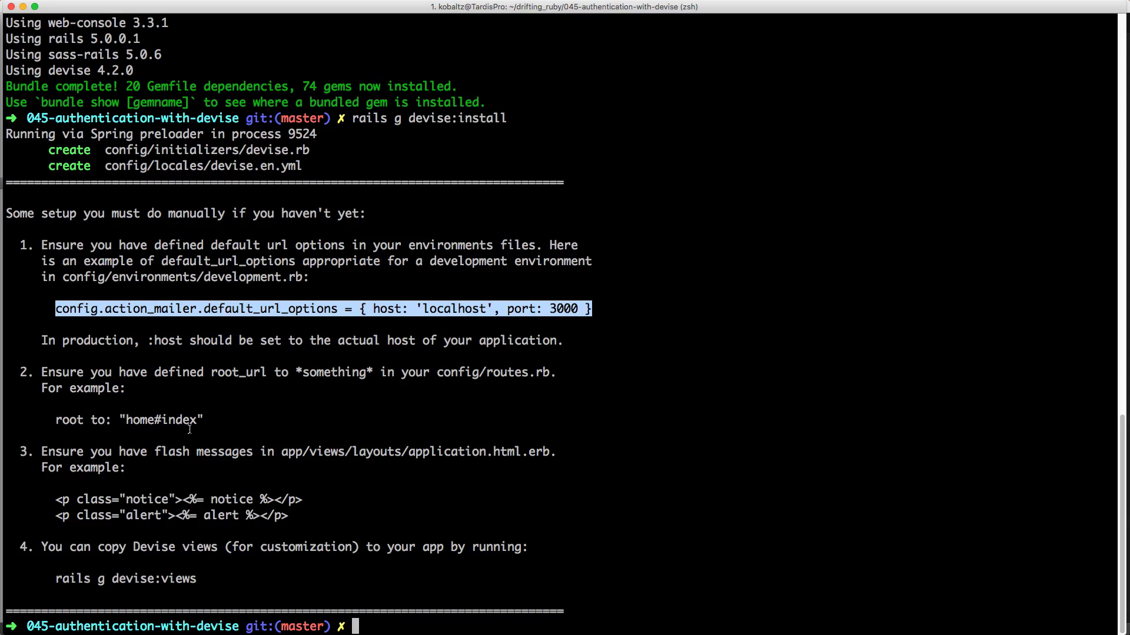
{"action": "mouse_move", "coordinate": [323, 508]}
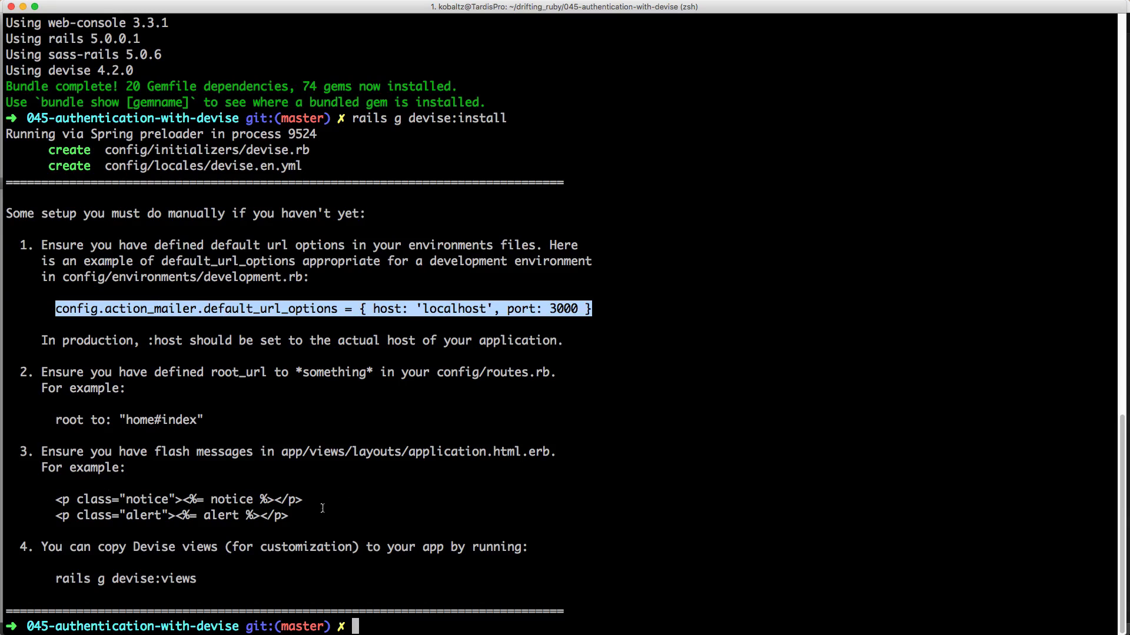
{"action": "mouse_move", "coordinate": [57, 579]}
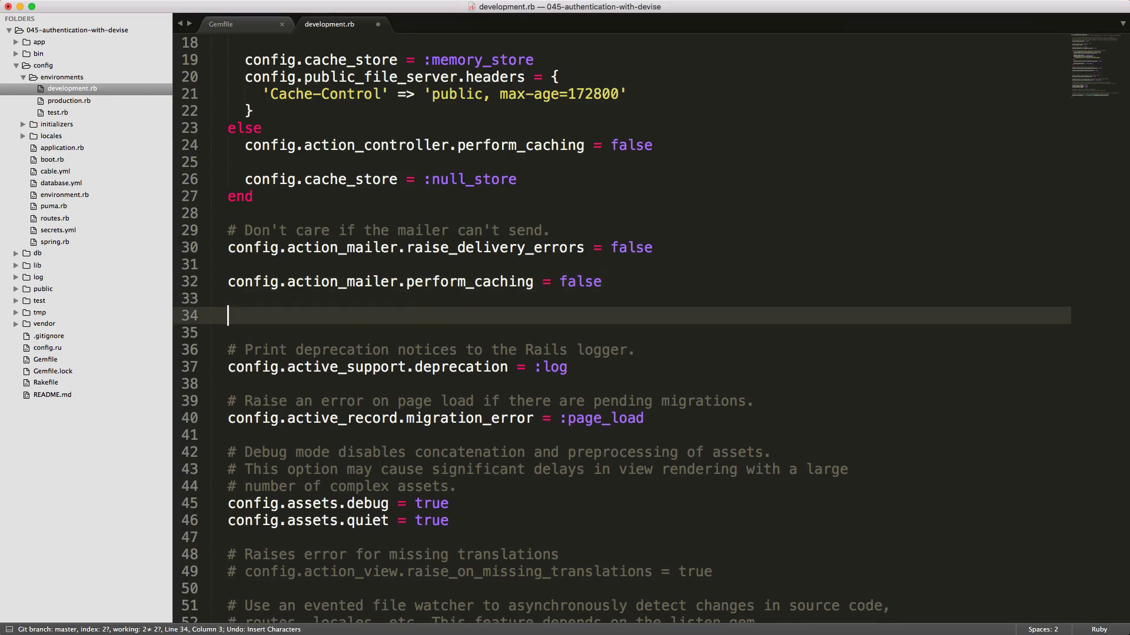
- Add gem 'devise-bootstrapped', github: 'king601/devise-bootstrapped' to the Gemfile below devise
{"action": "left_click", "coordinate": [220, 24]}
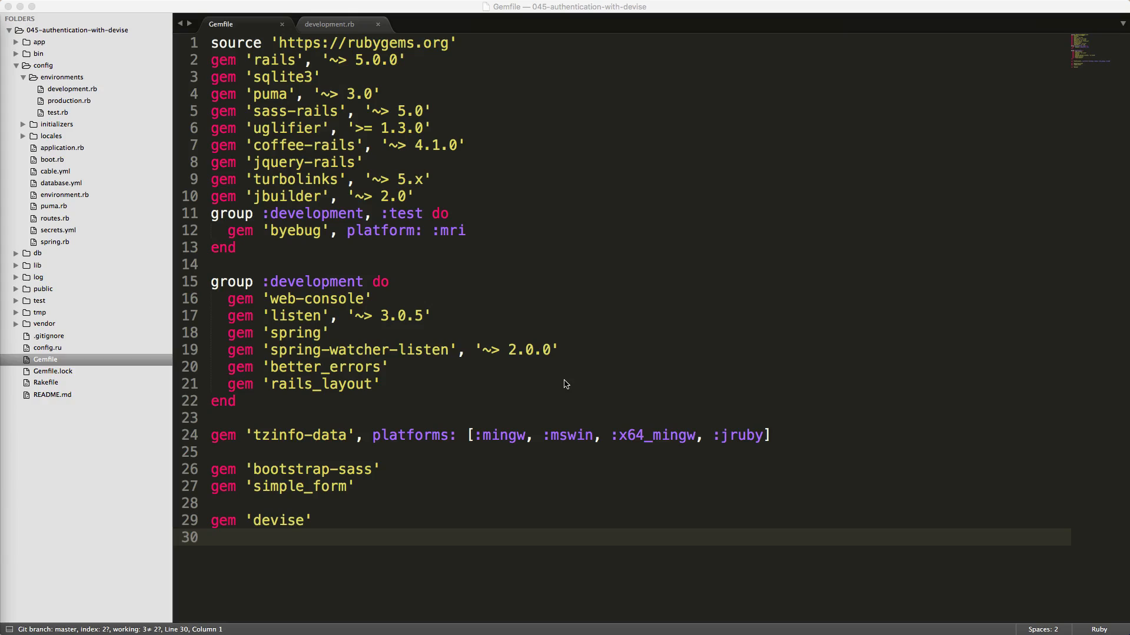
{"action": "type", "text": "gem 'devise-bootstrapped', github: 'king601/devise-bootstrapped'"}
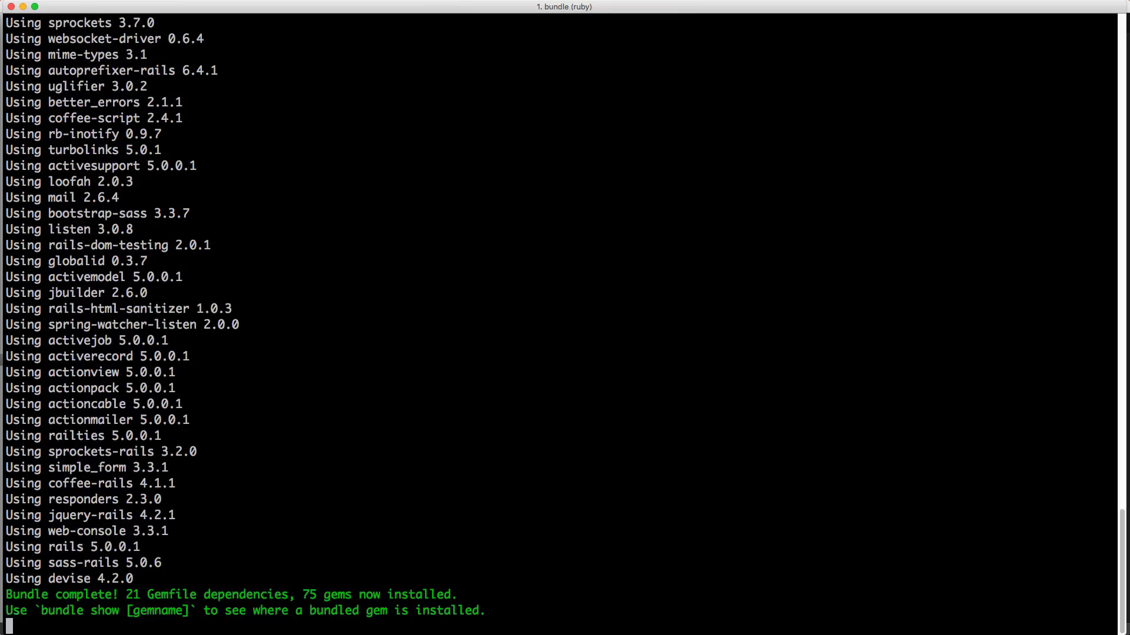
- Run rails generate devise:views:bootstrapped to create Bootstrap-styled Devise views
{"action": "type", "text": "rails generate devise:views:bootstrapped"}
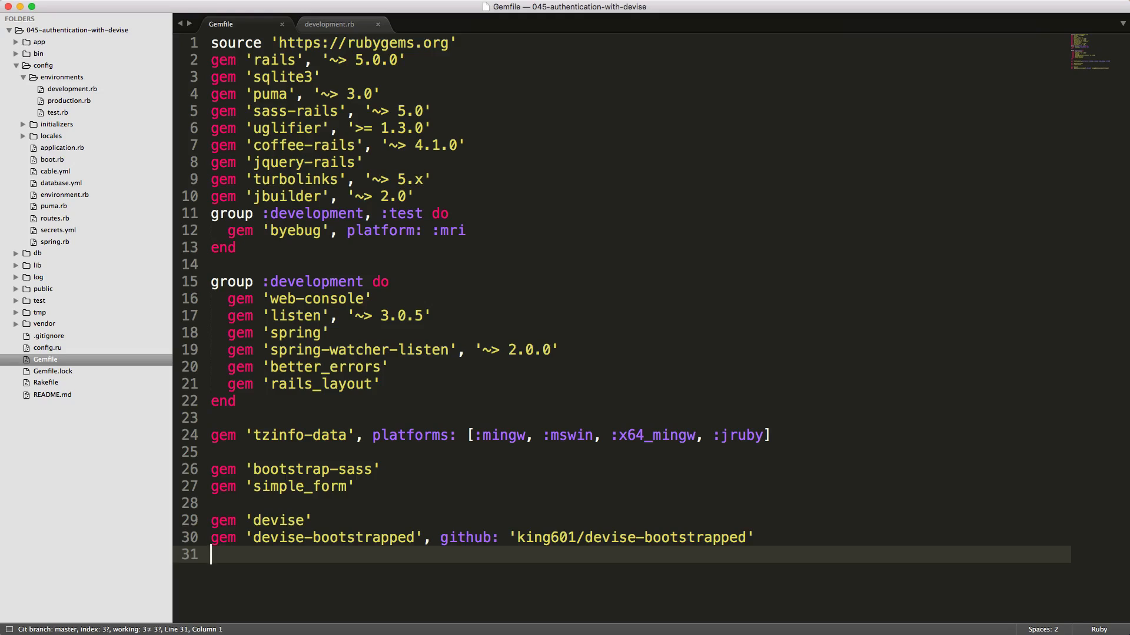
{"action": "left_click", "coordinate": [322, 538]}
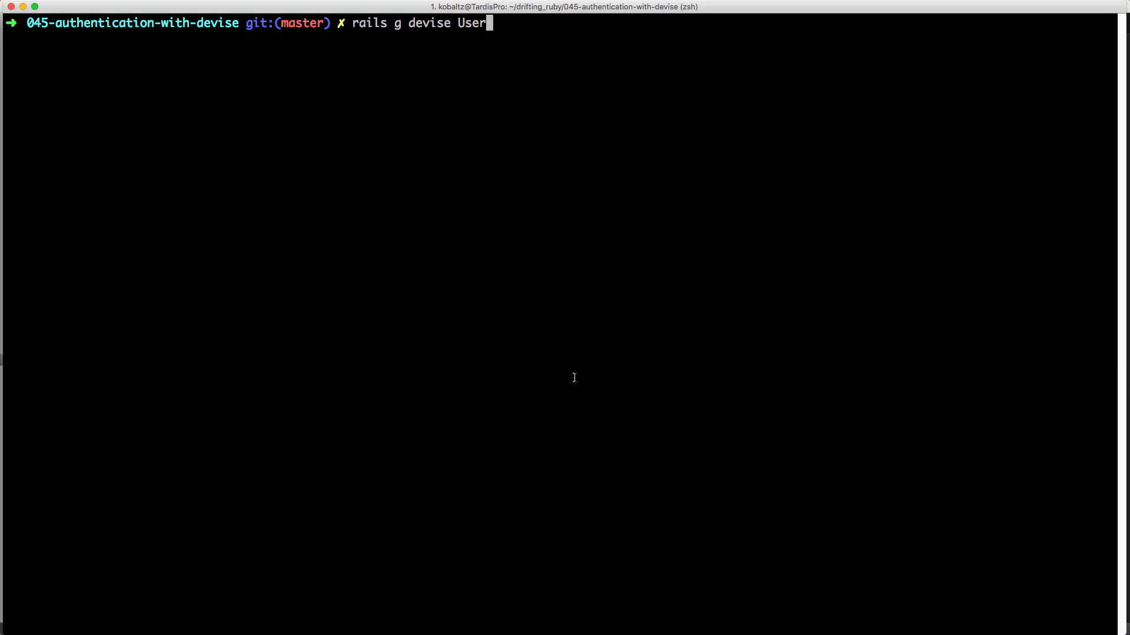
- Run rails g devise User to create the User model, then rake db:migrate
{"action": "key", "text": "Return"}
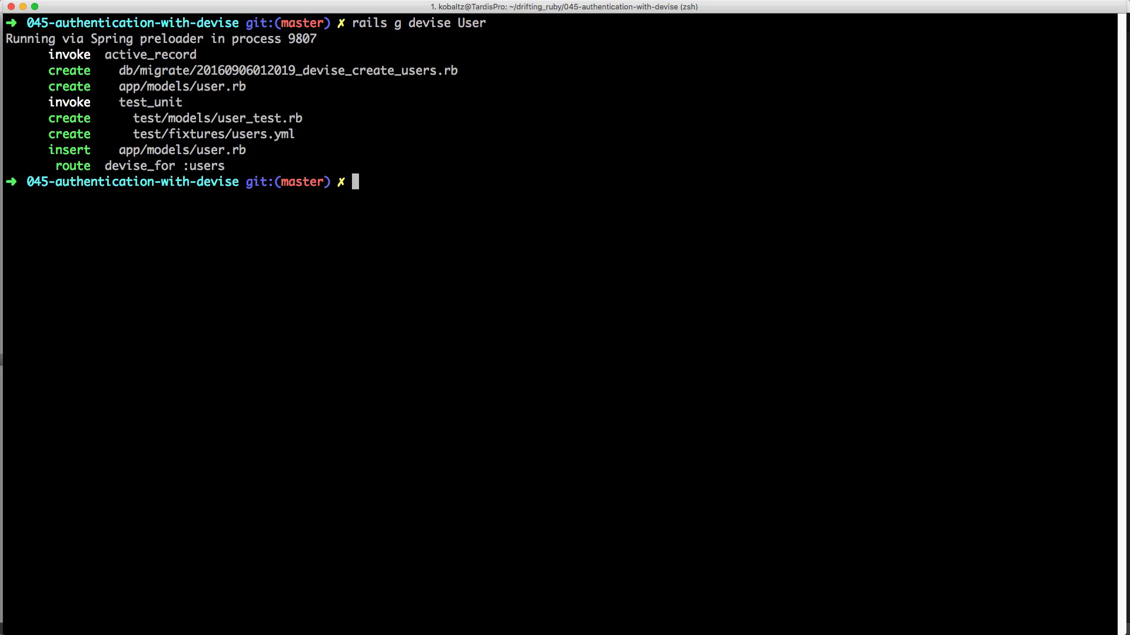
{"action": "type", "text": "rake db:migrate"}
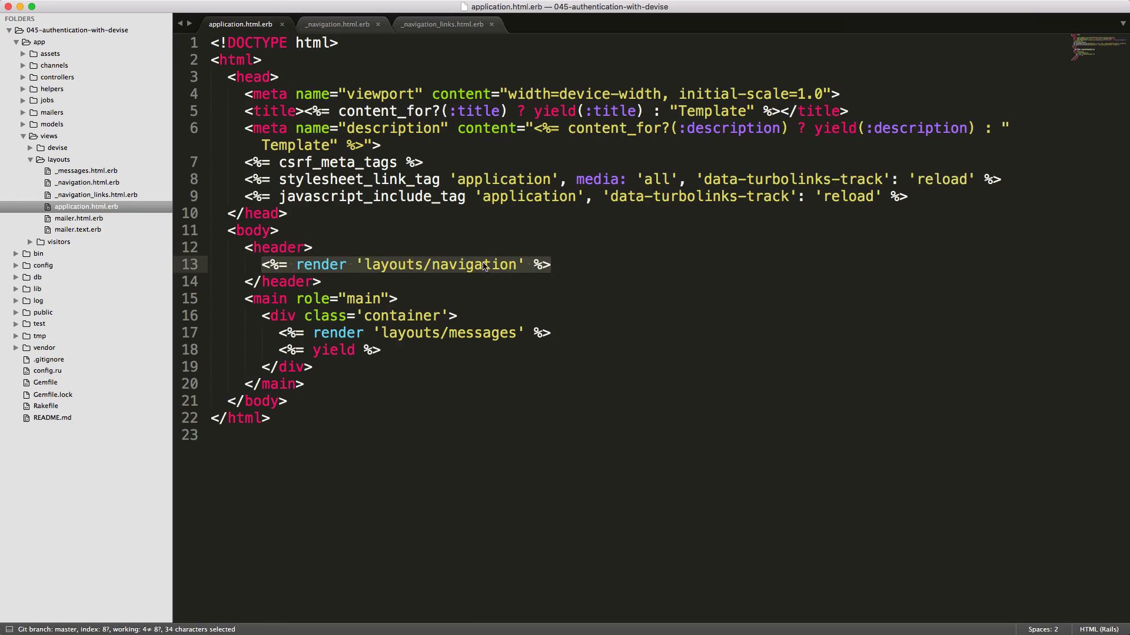
- Wrap the navigation links in an <% if user_signed_in? %> block showing Edit Account/Logout, else Login
{"action": "left_click", "coordinate": [337, 23]}
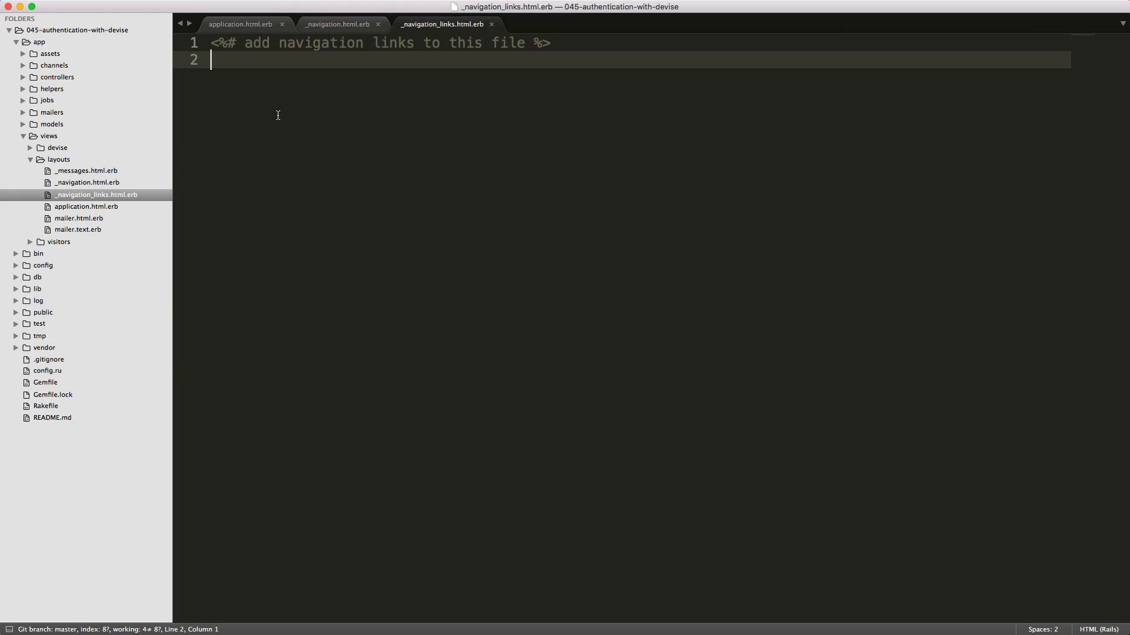
{"action": "type", "text": "<% if user_signed_in? %>"}
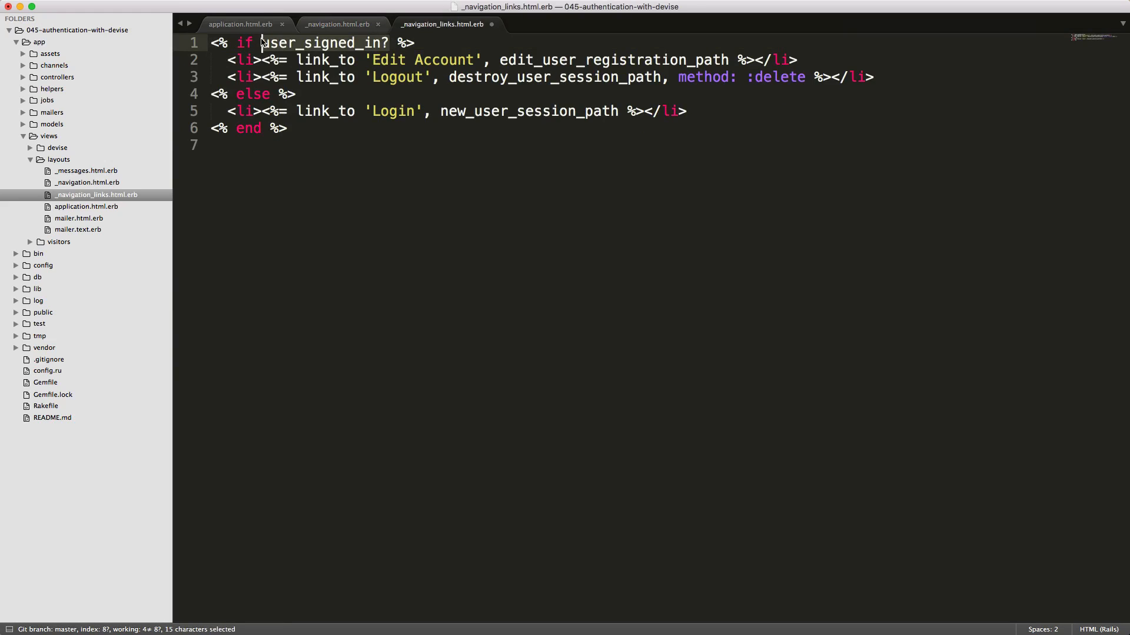
{"action": "mouse_move", "coordinate": [681, 59]}
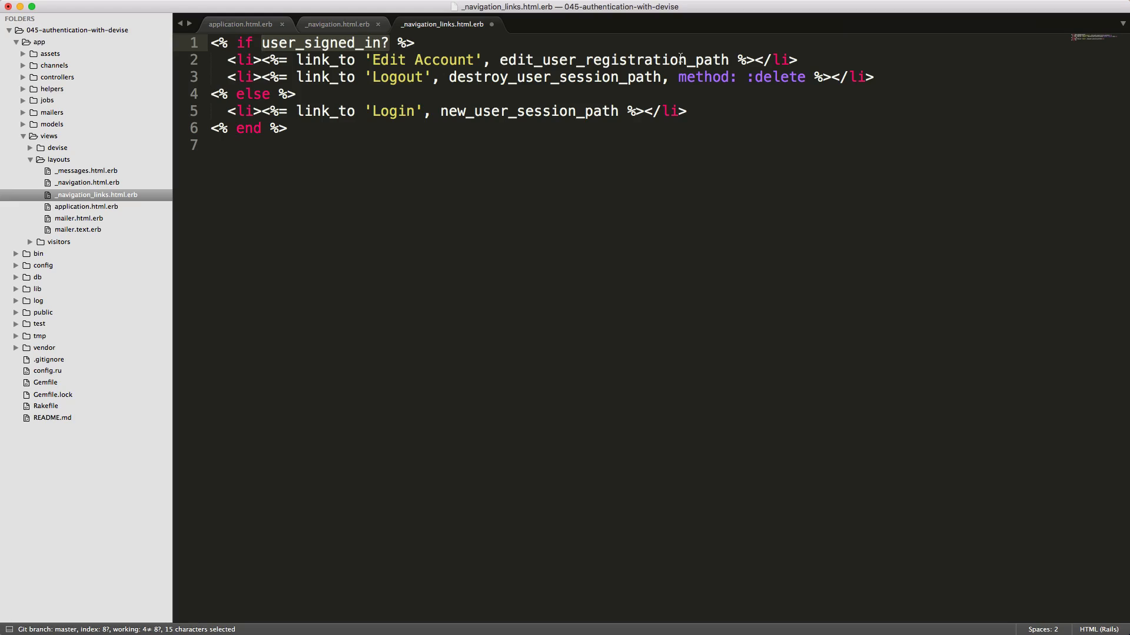
{"action": "left_click", "coordinate": [262, 42]}
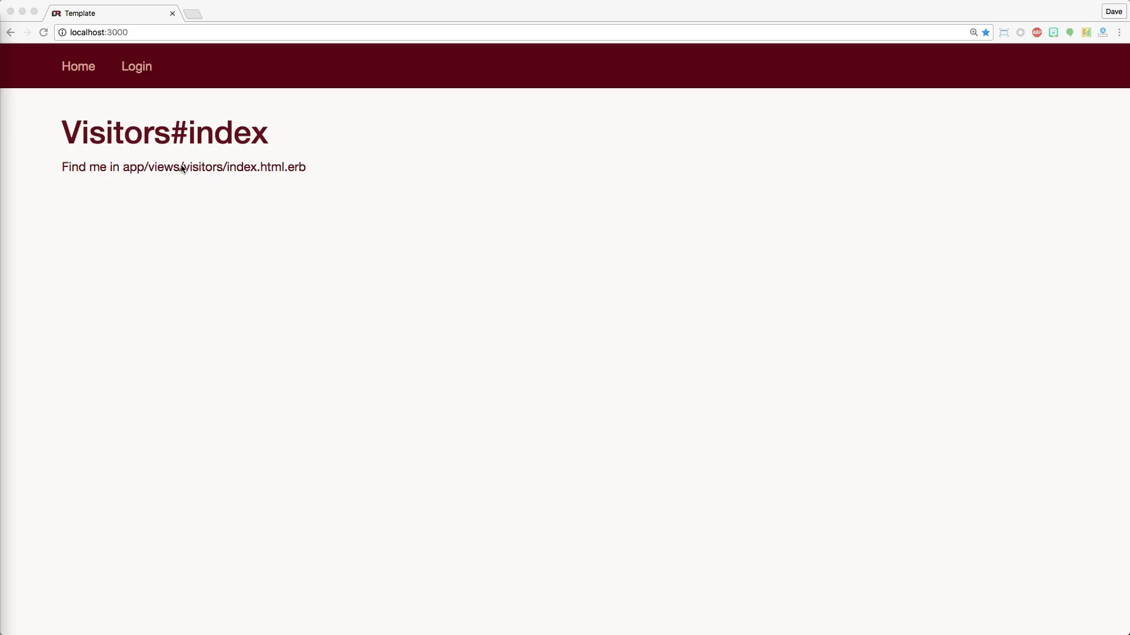
{"action": "mouse_move", "coordinate": [137, 66]}
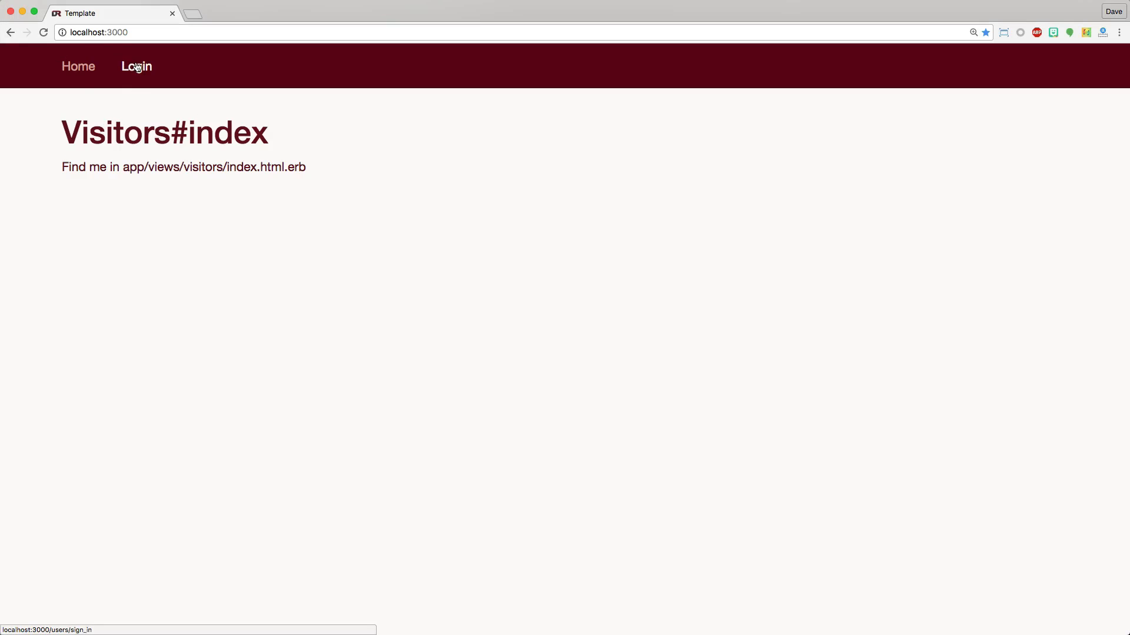
- Sign up a new account in Chrome and open its Edit Account page
{"action": "left_click", "coordinate": [137, 66]}
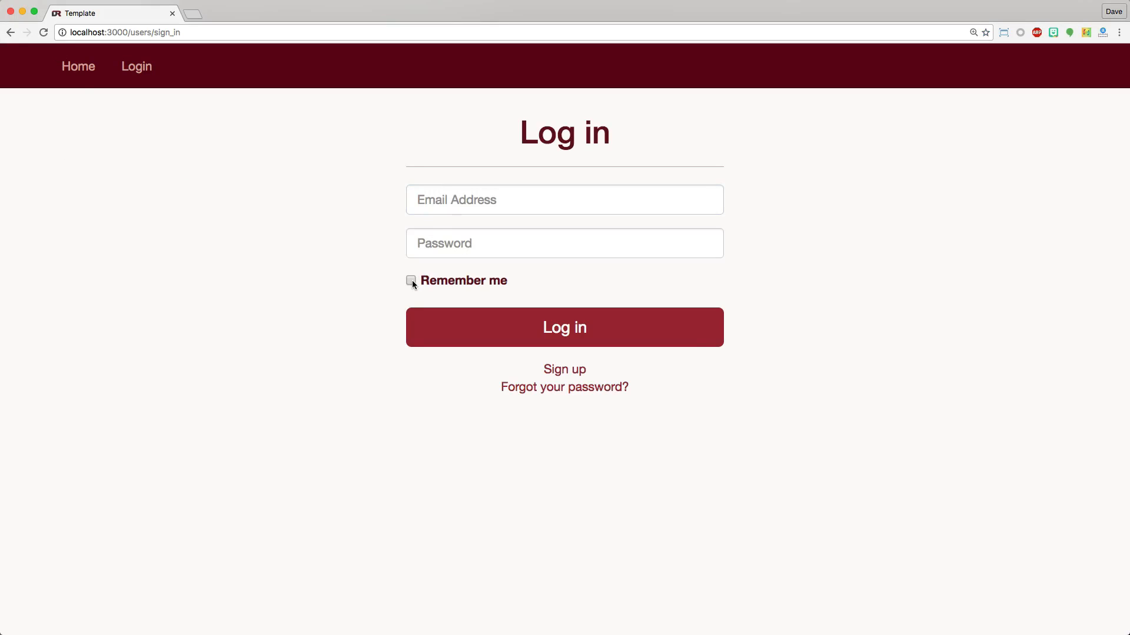
{"action": "mouse_move", "coordinate": [573, 368]}
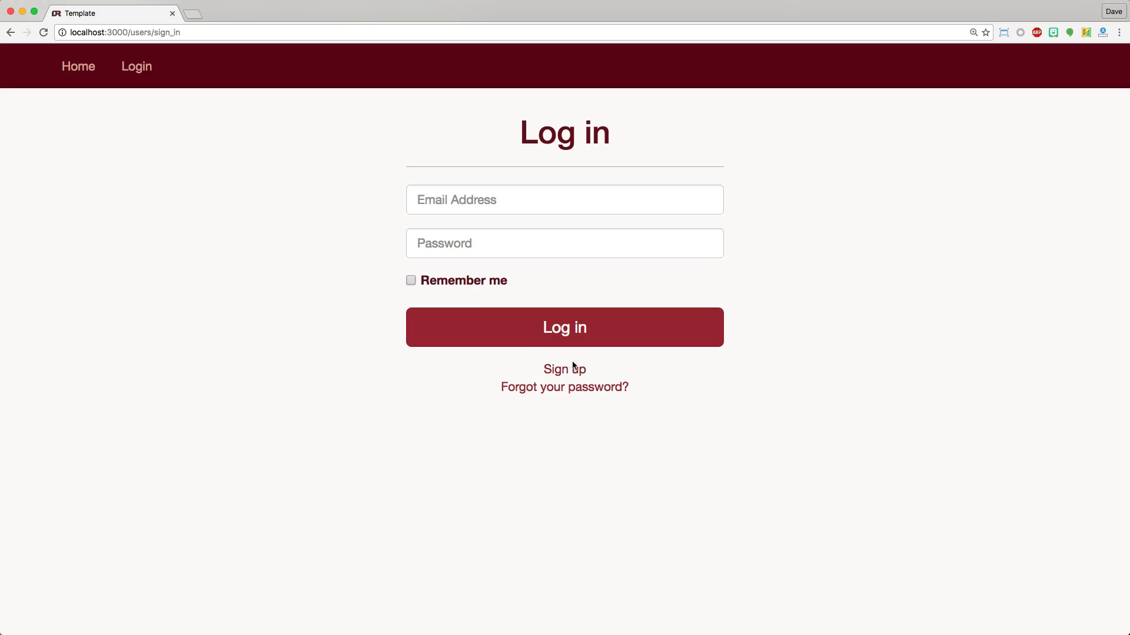
{"action": "mouse_move", "coordinate": [564, 368]}
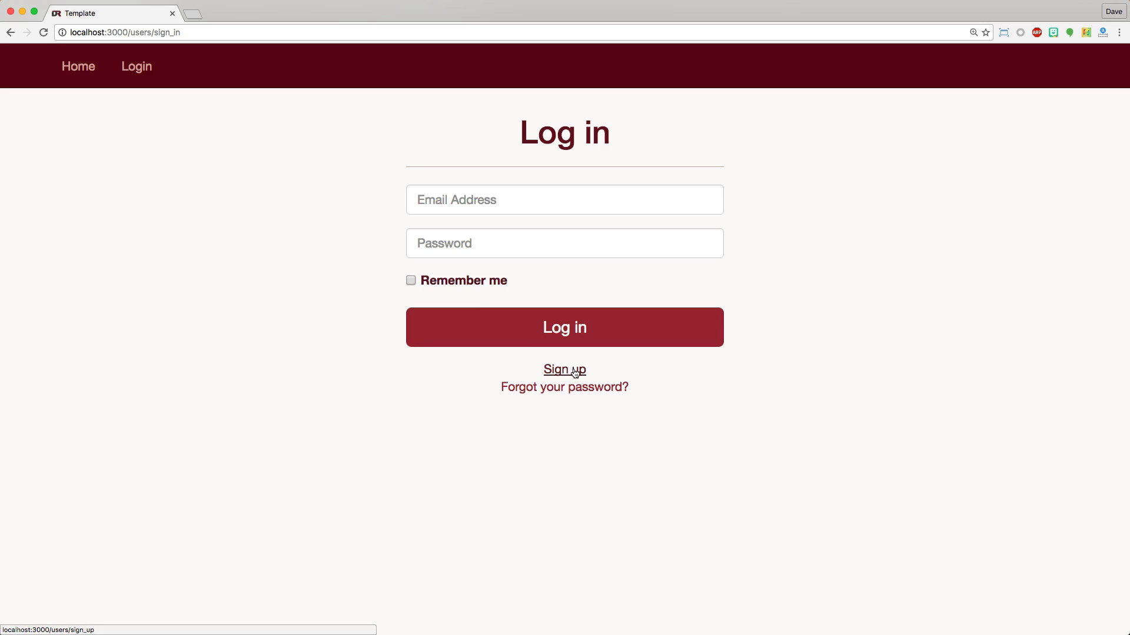
{"action": "left_click", "coordinate": [564, 369]}
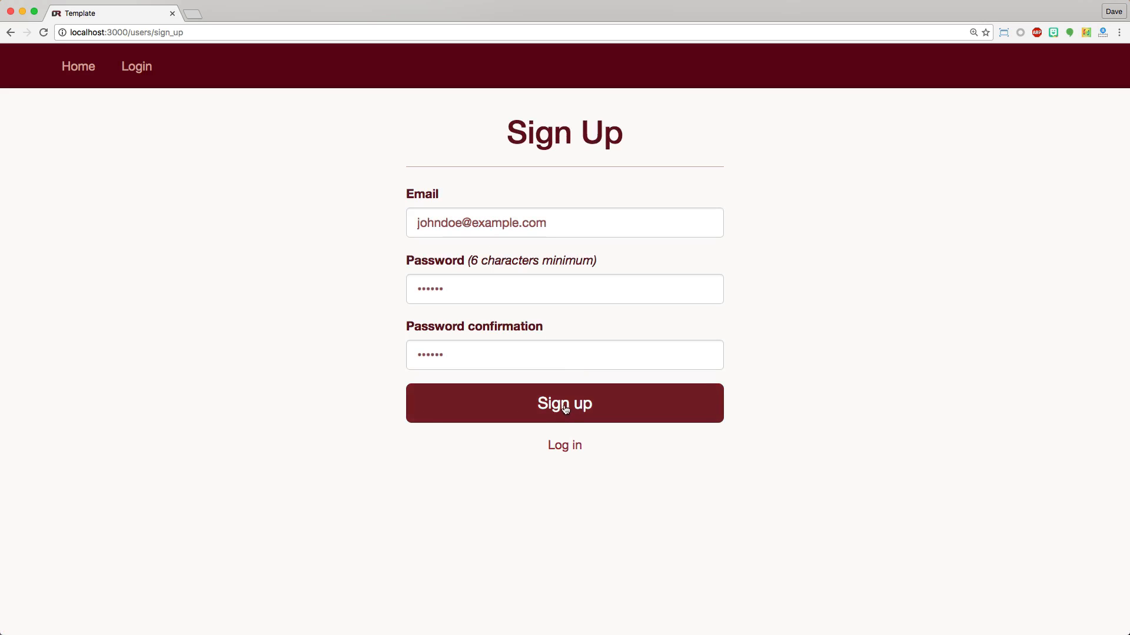
{"action": "left_click", "coordinate": [564, 402]}
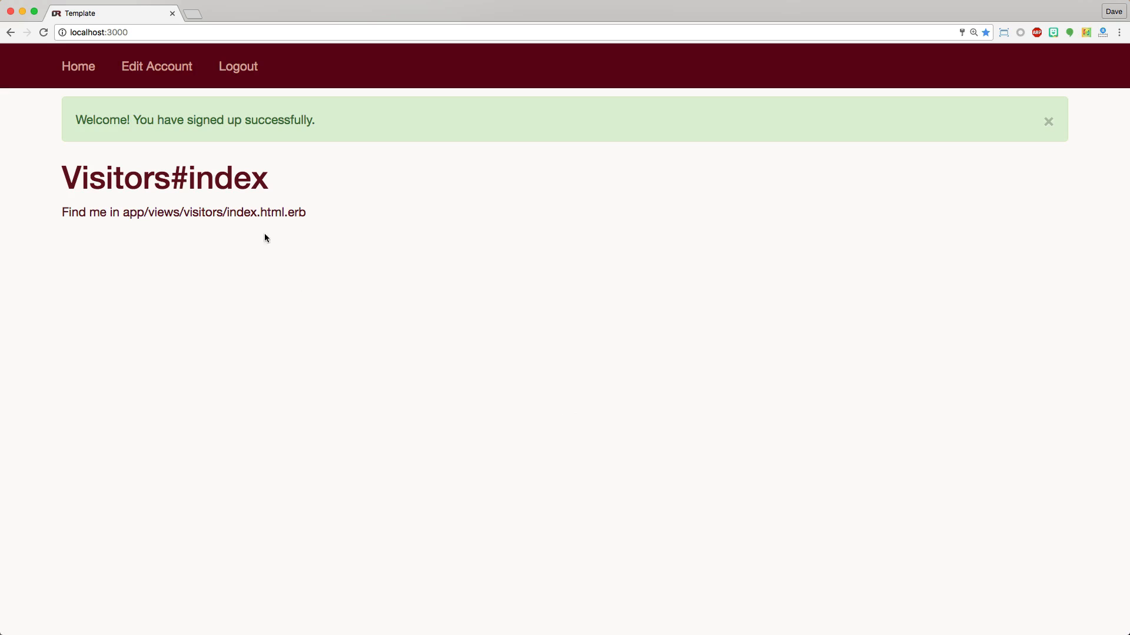
{"action": "mouse_move", "coordinate": [157, 66]}
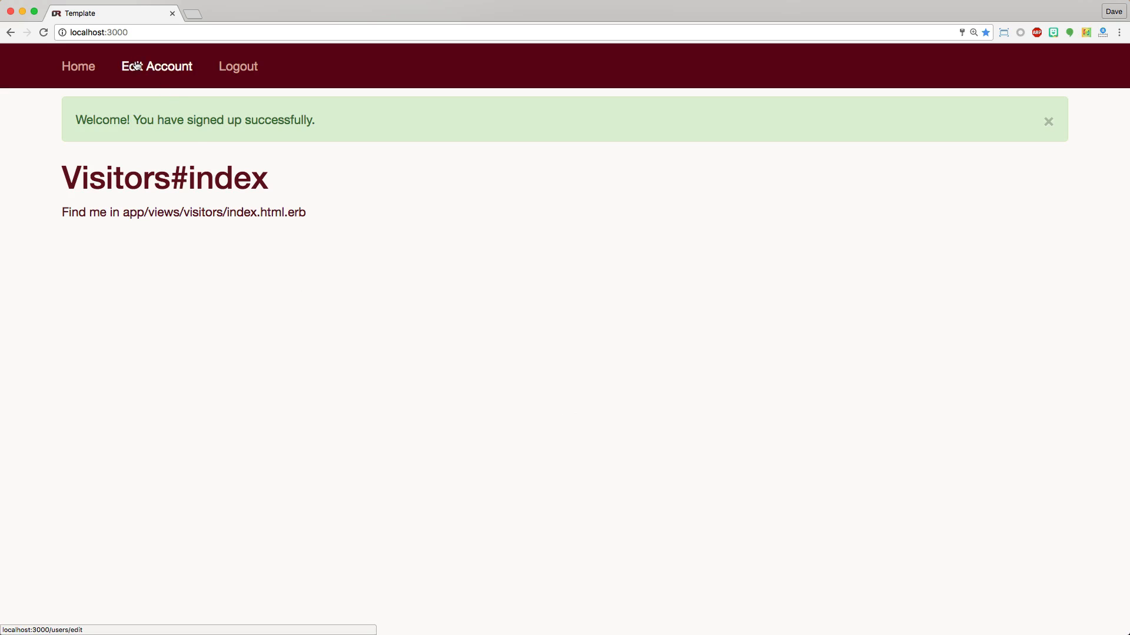
{"action": "left_click", "coordinate": [156, 66]}
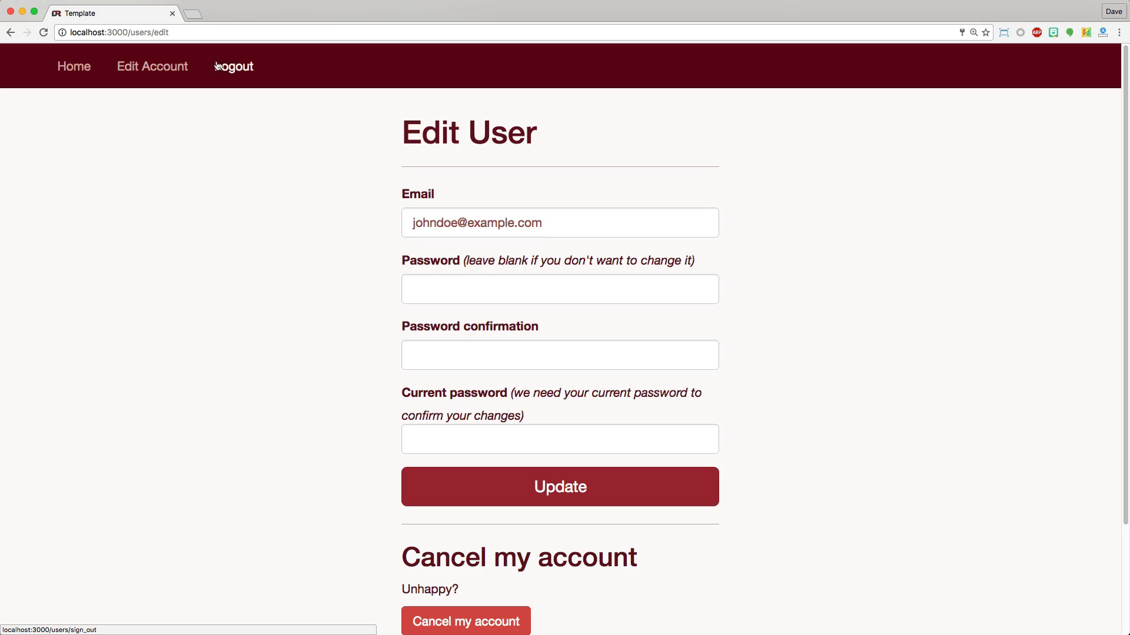
{"action": "key", "text": "cmd+tab"}
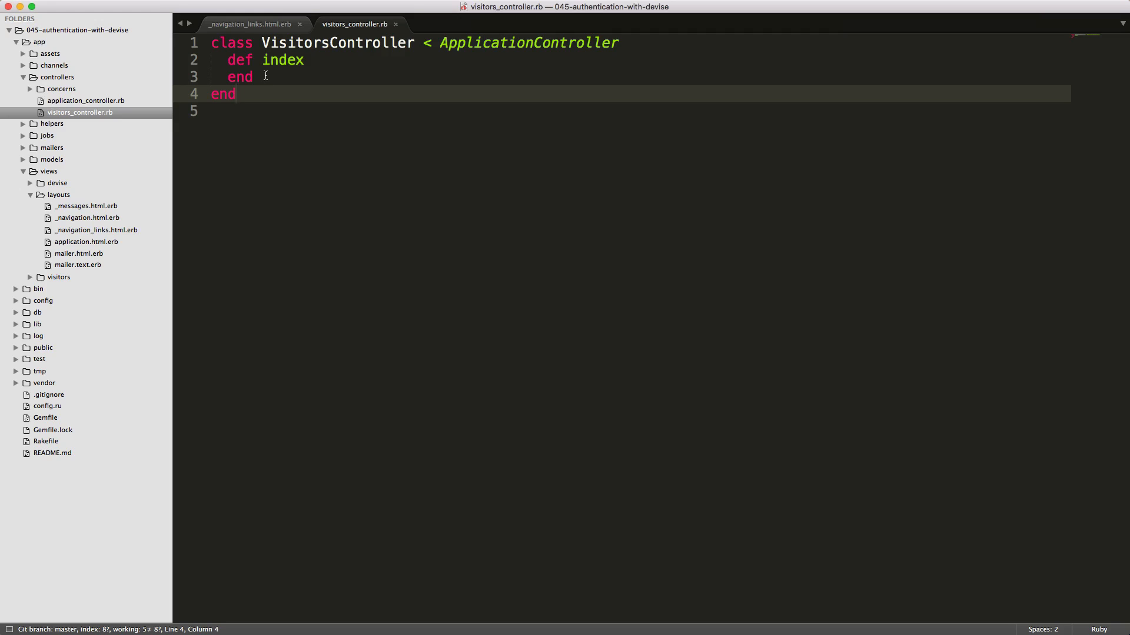
- Add a protected action to VisitorsController guarded by before_action :authenticate_user!, only: :protected
{"action": "left_click", "coordinate": [254, 78]}
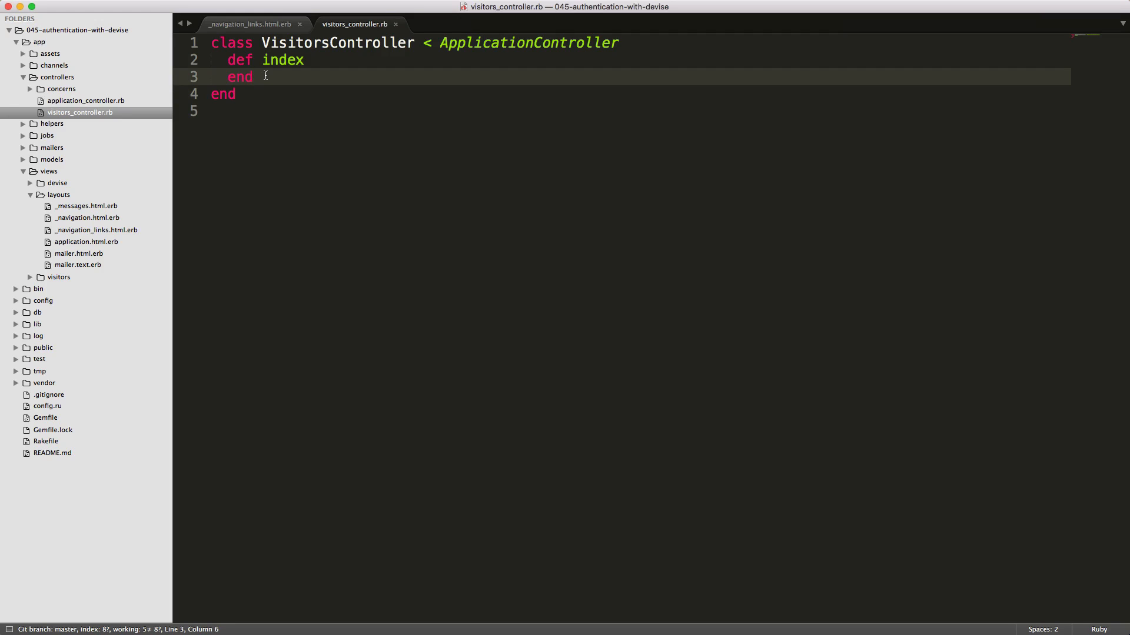
{"action": "key", "text": "enter"}
{"action": "type", "text": "def protected"}
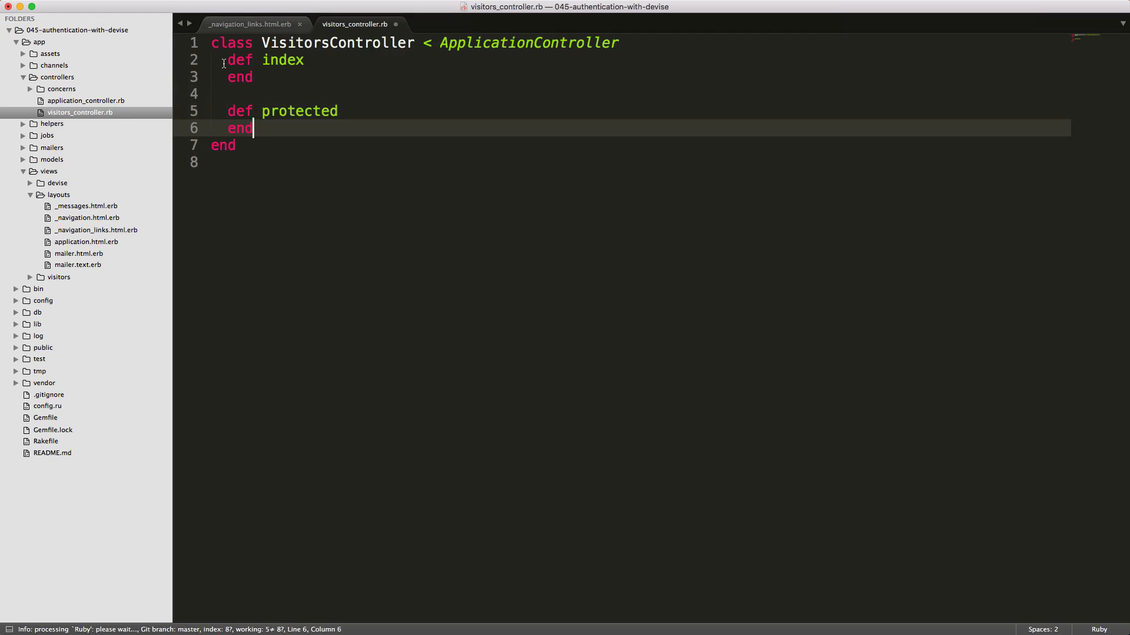
{"action": "key", "text": "enter"}
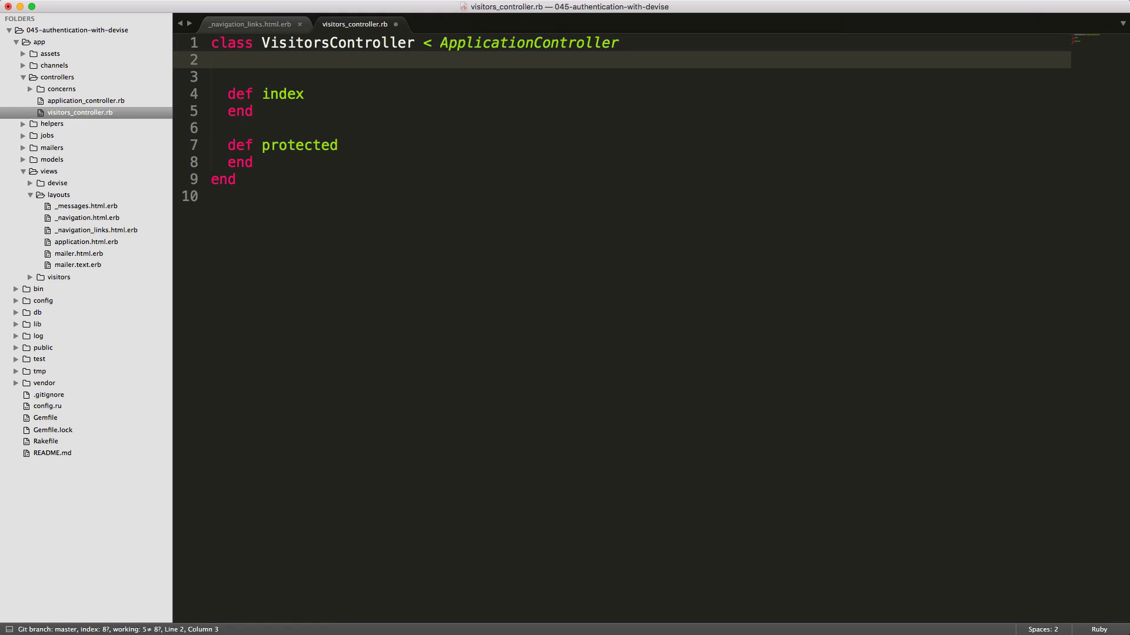
{"action": "mouse_move", "coordinate": [359, 325]}
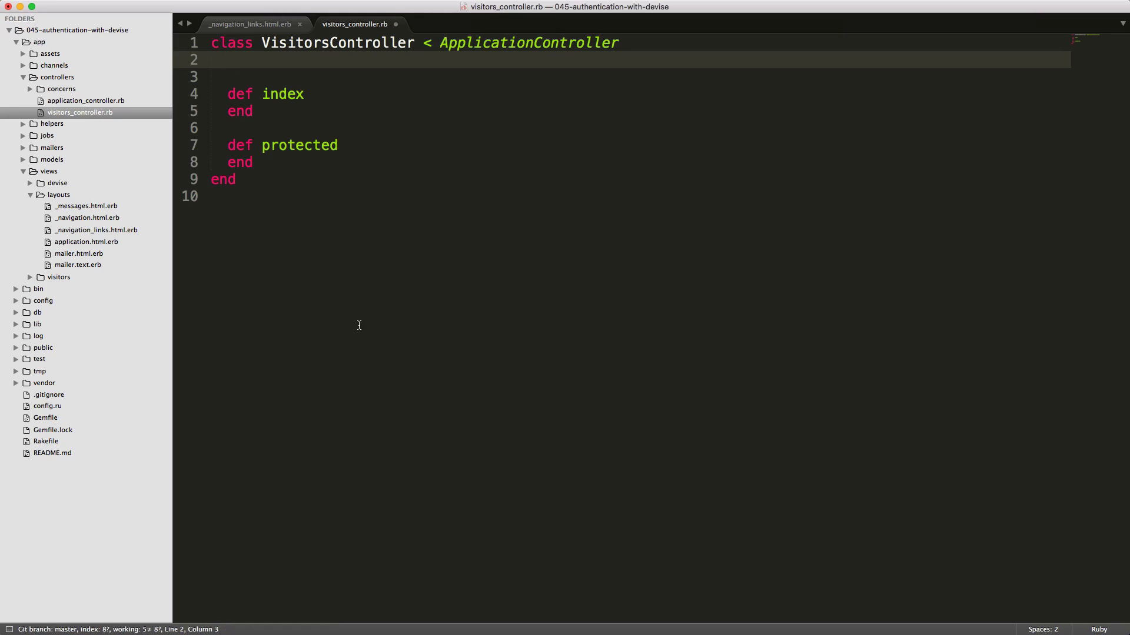
{"action": "type", "text": "before_action :authenticate_user!"}
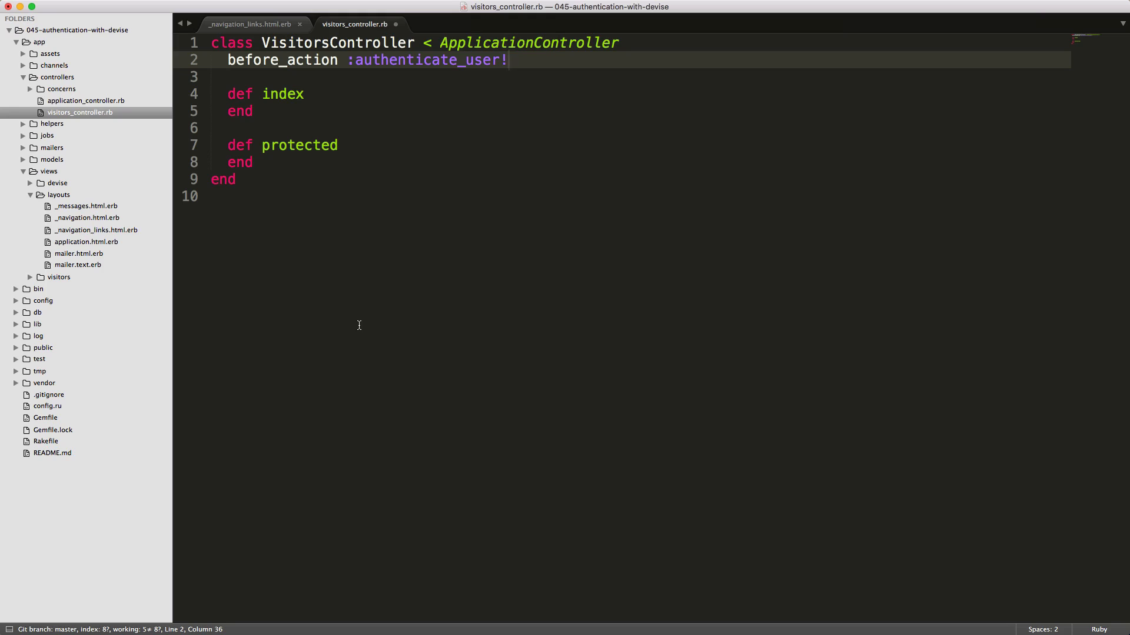
{"action": "mouse_move", "coordinate": [534, 47]}
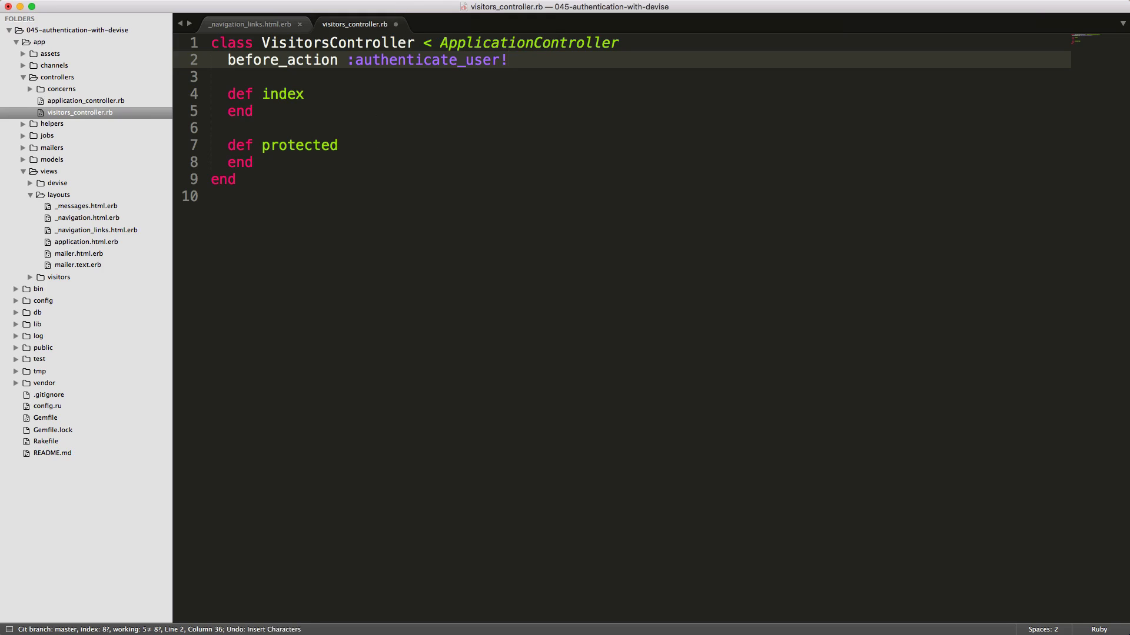
{"action": "type", "text": ", only: :protected"}
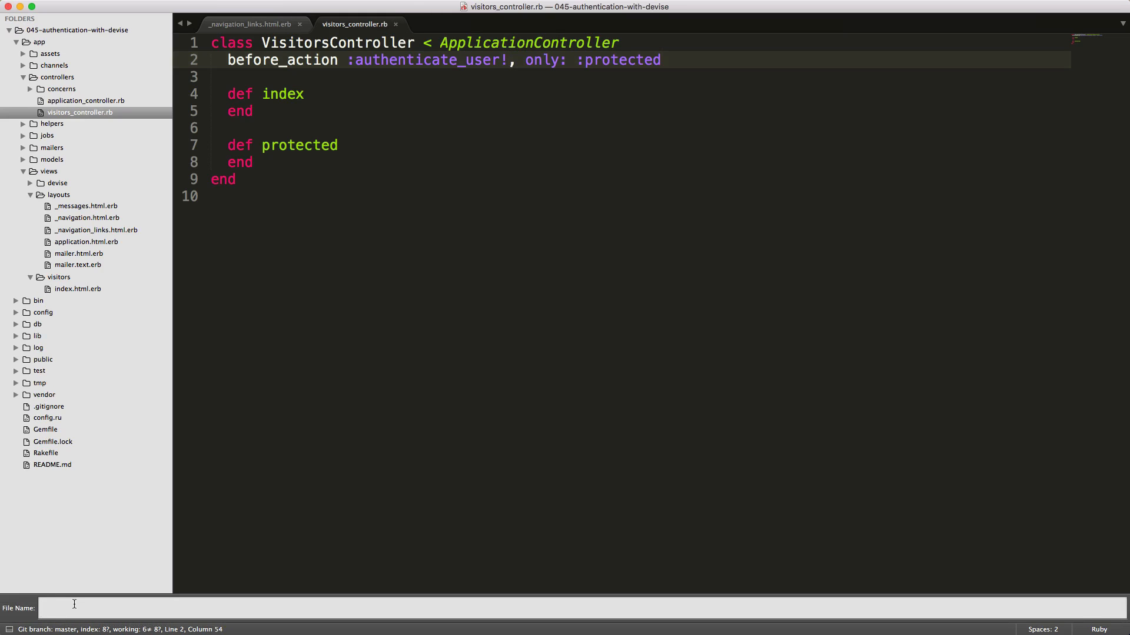
{"action": "type", "text": "protected, to: 'visitors#protected"}
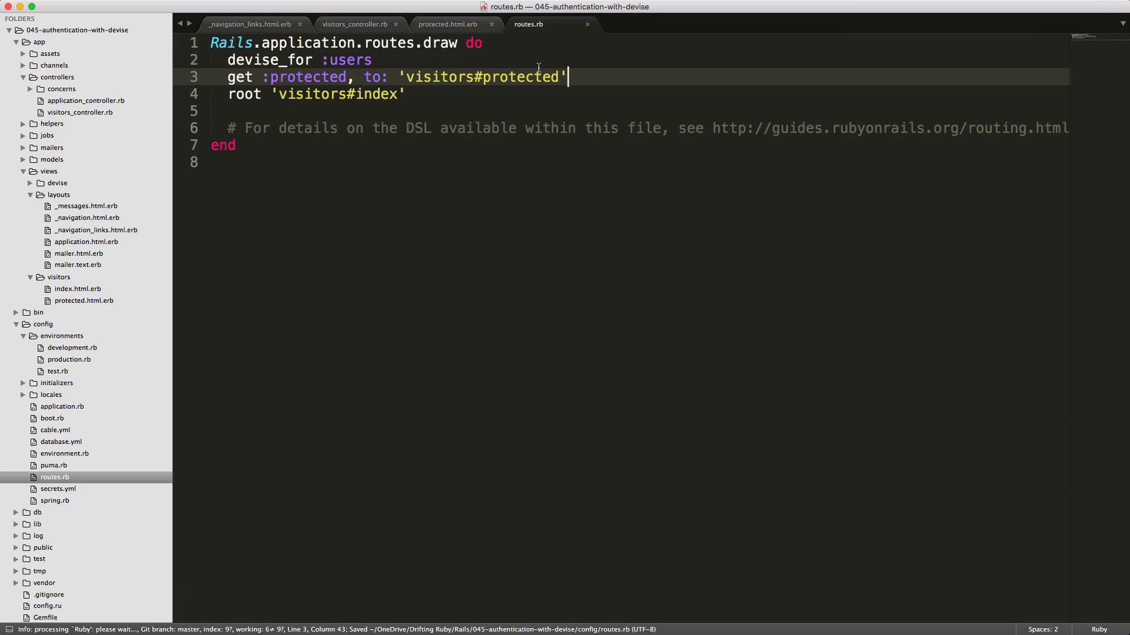
{"action": "left_click", "coordinate": [250, 23]}
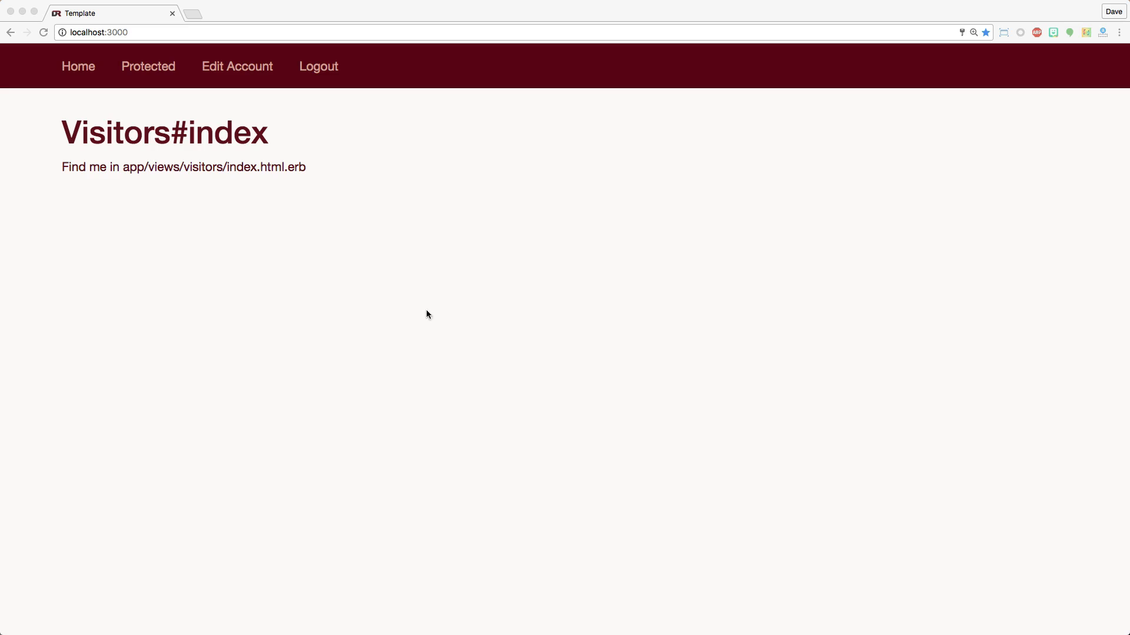
{"action": "mouse_move", "coordinate": [148, 66]}
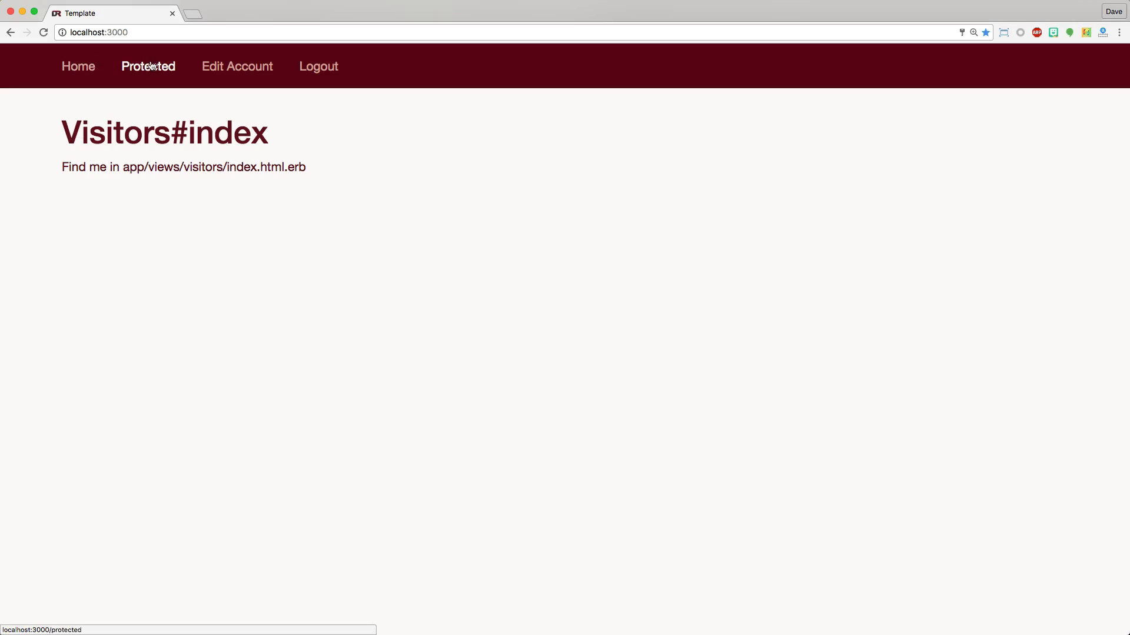
{"action": "mouse_move", "coordinate": [78, 66]}
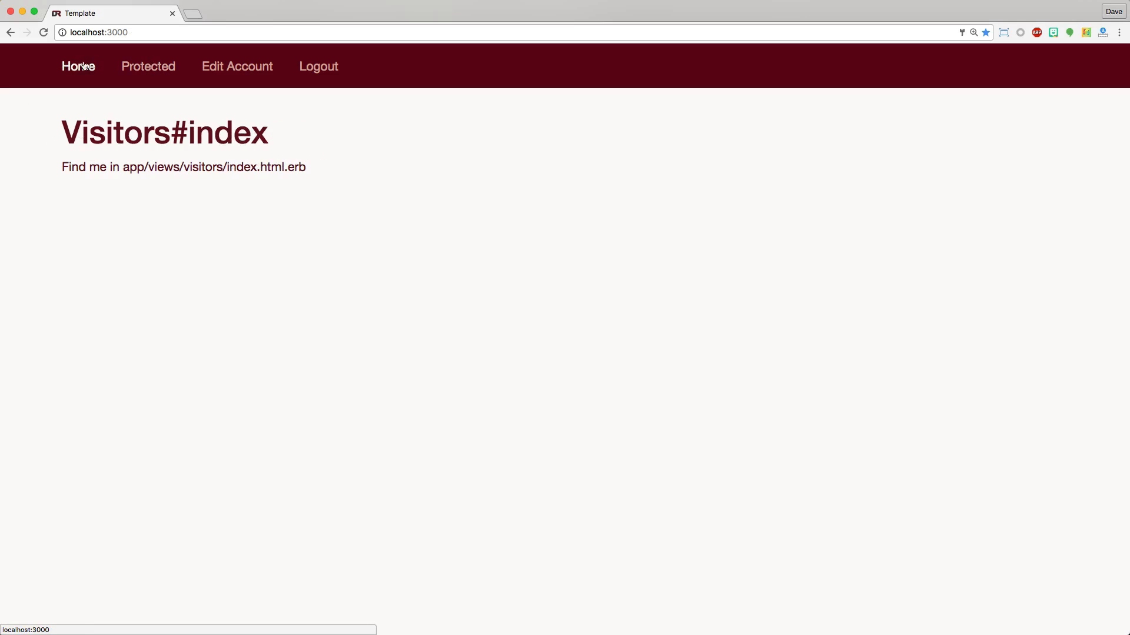
- Return home, log out, then open Protected to confirm it redirects to the login page
{"action": "left_click", "coordinate": [148, 66]}
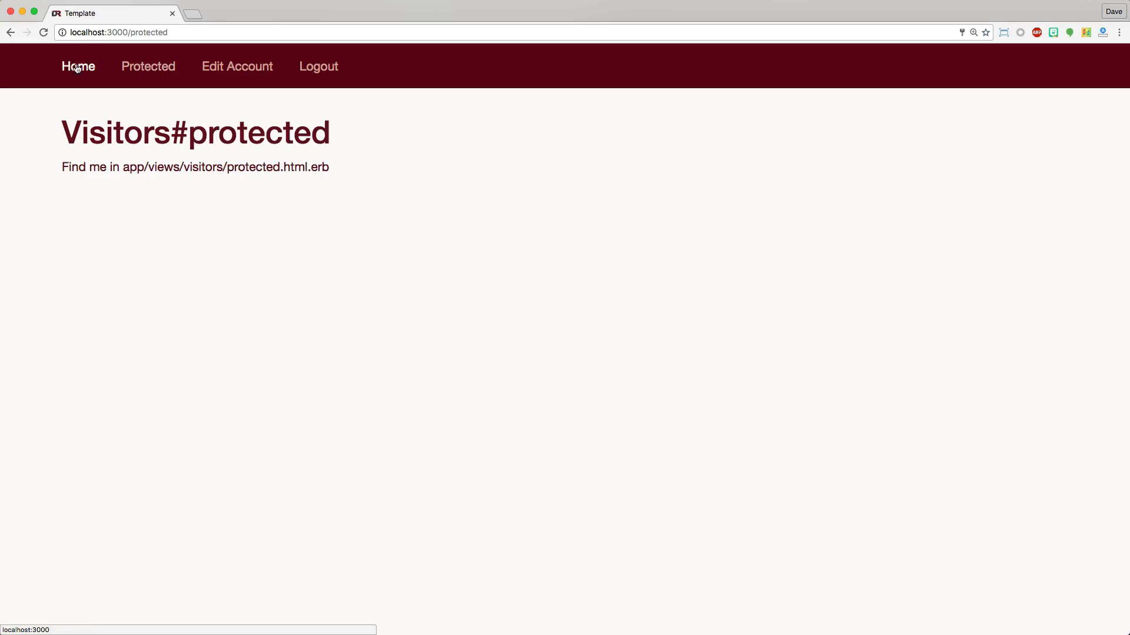
{"action": "mouse_move", "coordinate": [319, 65]}
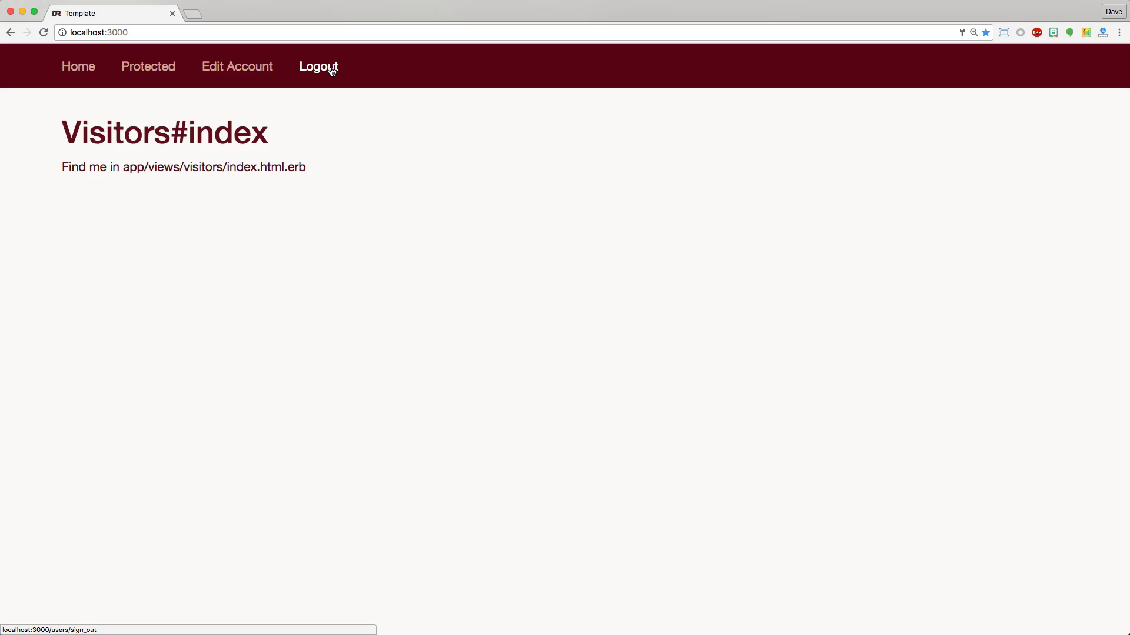
{"action": "left_click", "coordinate": [319, 66]}
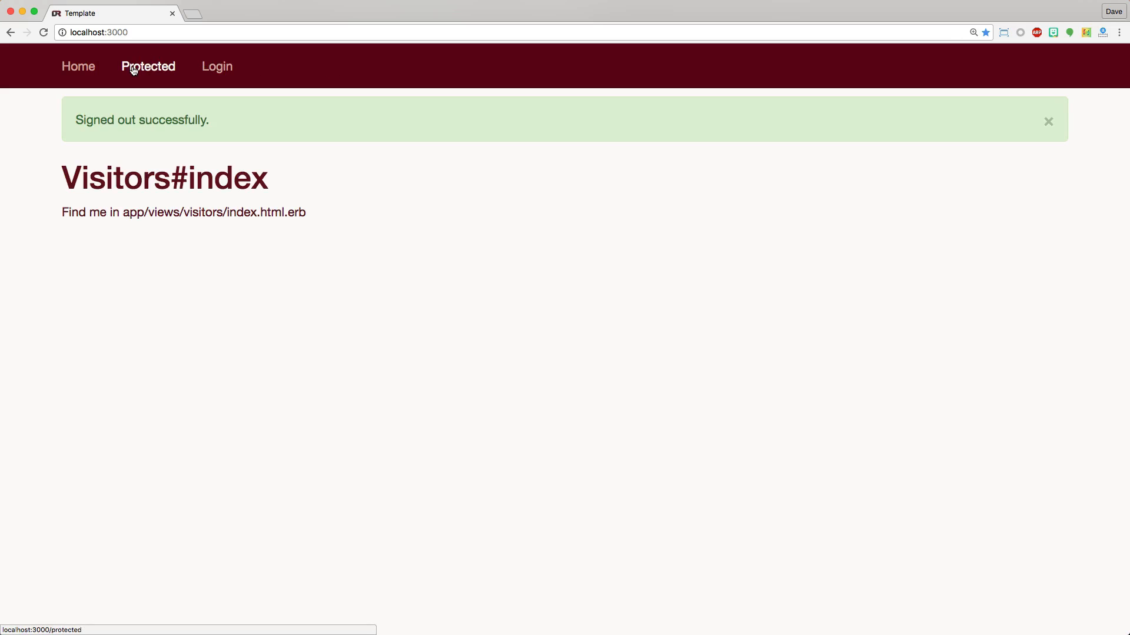
{"action": "left_click", "coordinate": [149, 66]}
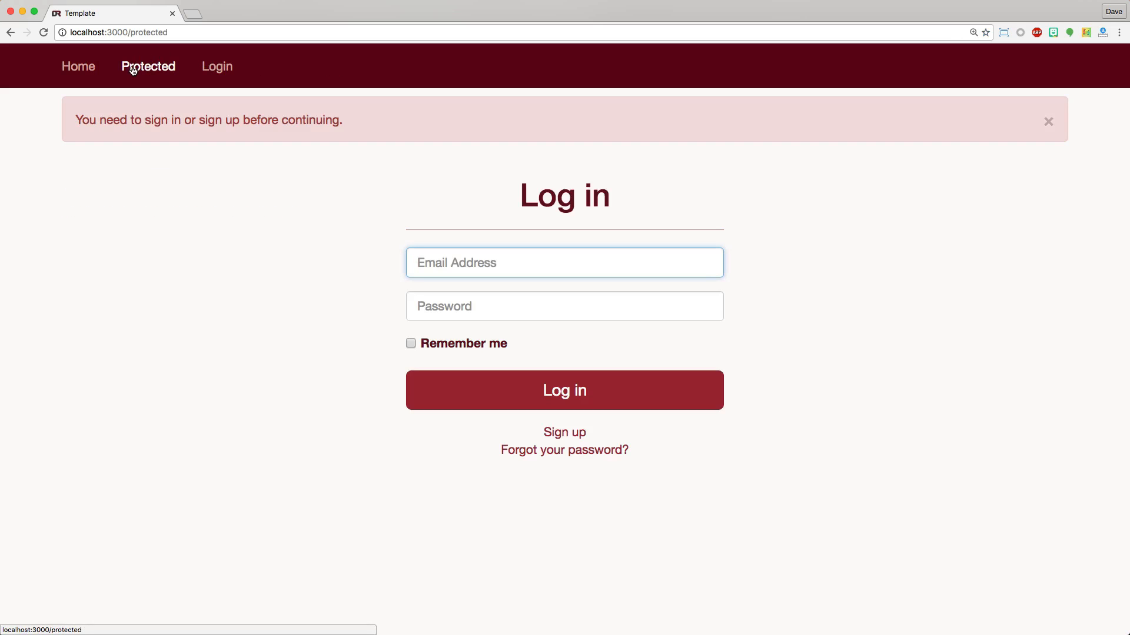
{"action": "mouse_move", "coordinate": [182, 100]}
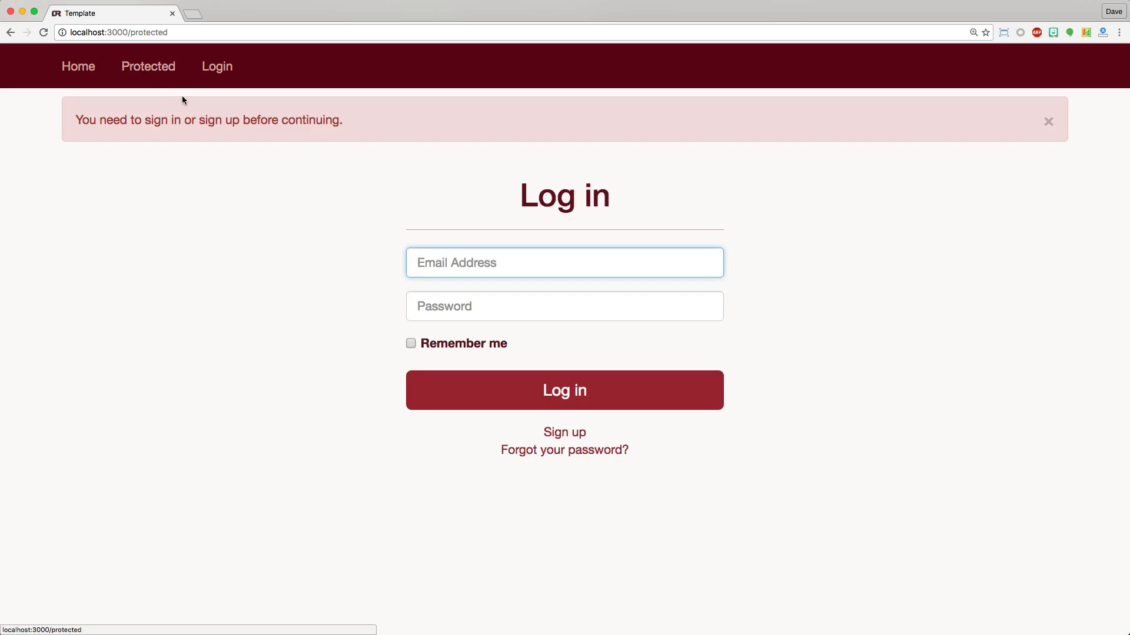
{"action": "mouse_move", "coordinate": [464, 230]}
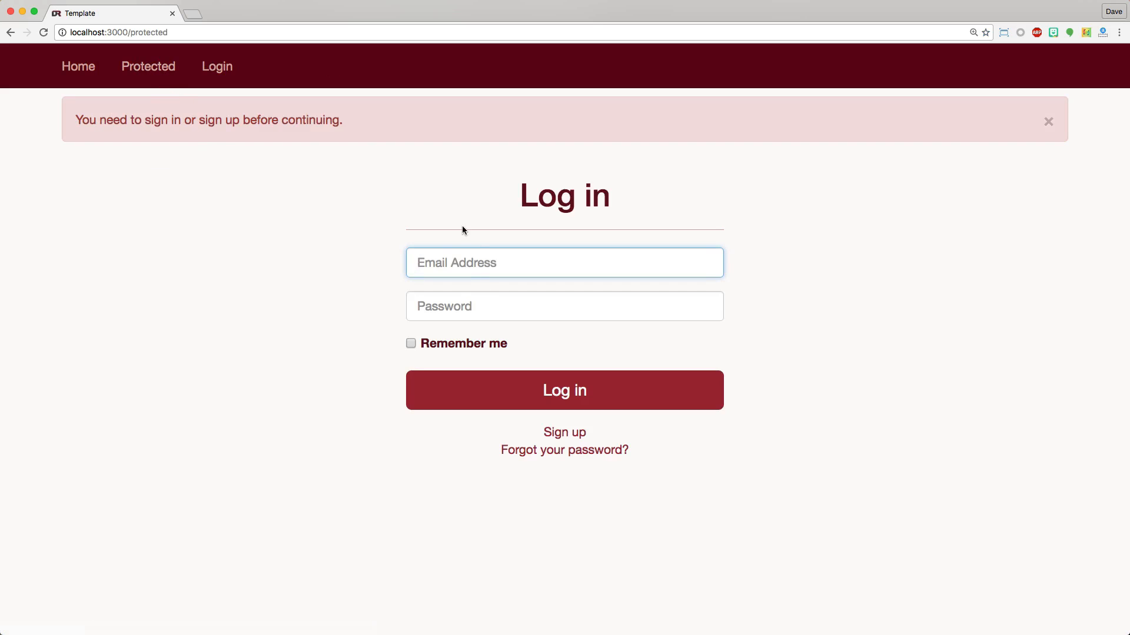
{"action": "mouse_move", "coordinate": [419, 228]}
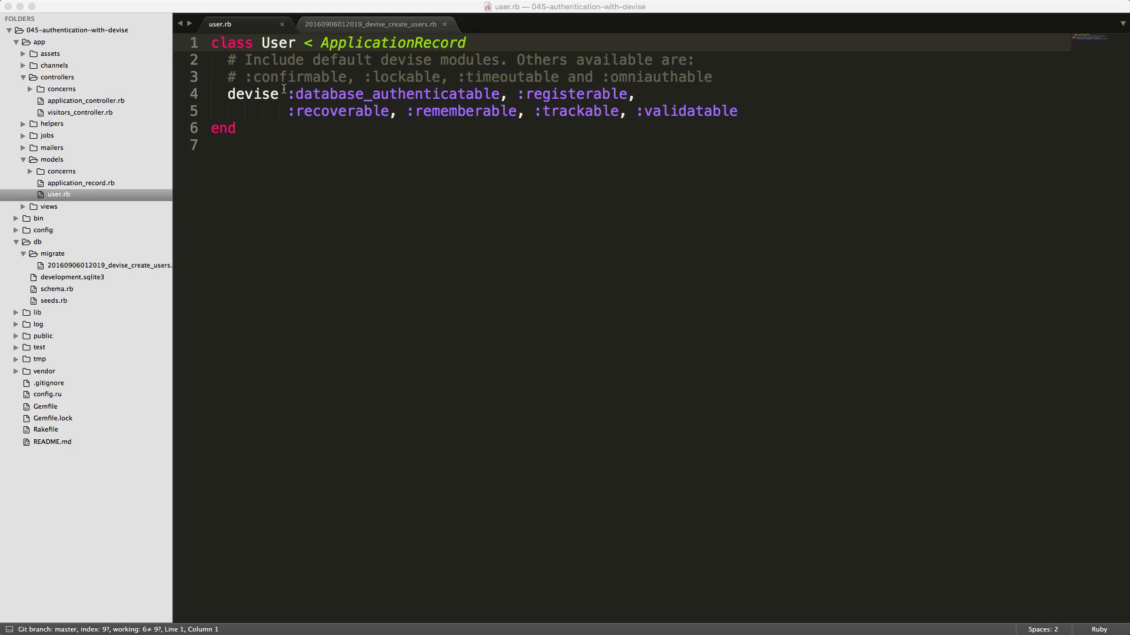
{"action": "mouse_move", "coordinate": [338, 141]}
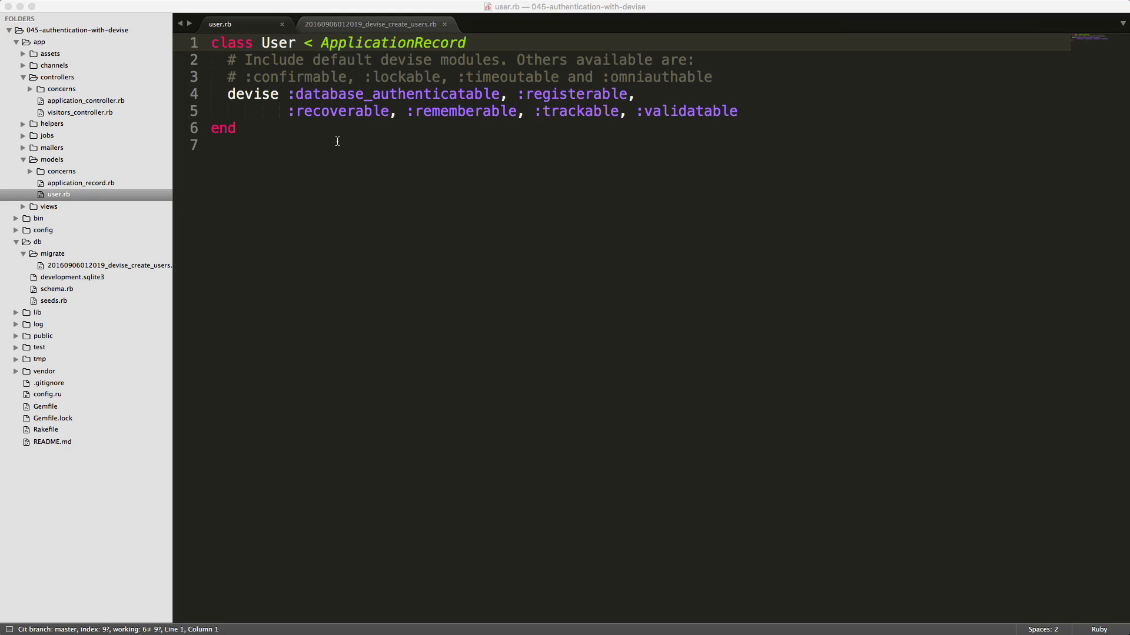
{"action": "mouse_move", "coordinate": [337, 94]}
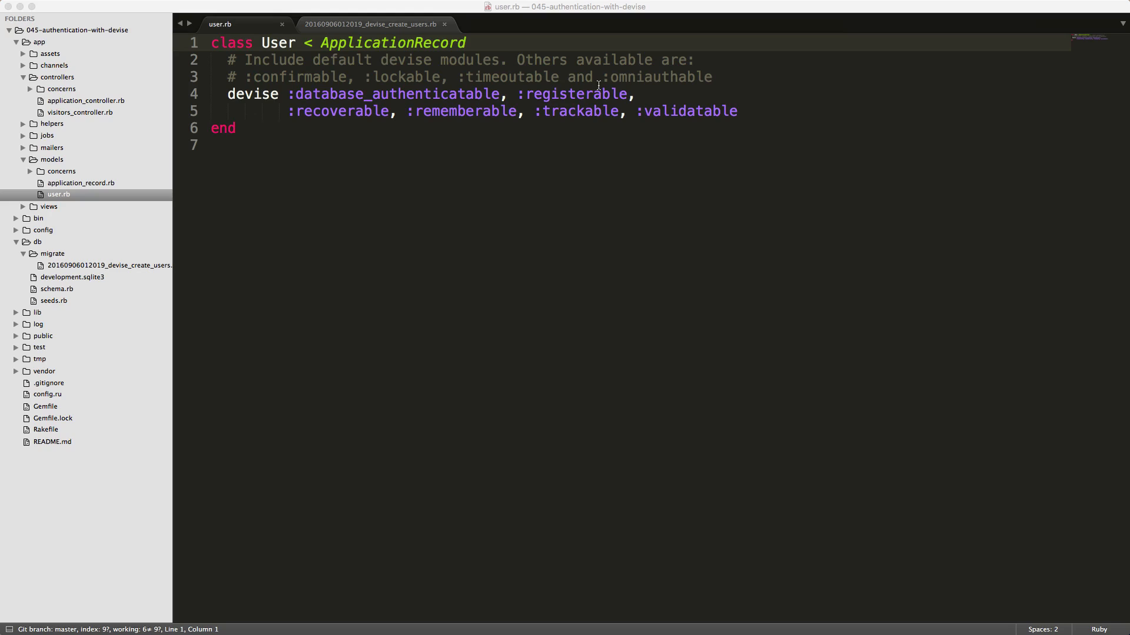
{"action": "mouse_move", "coordinate": [475, 113]}
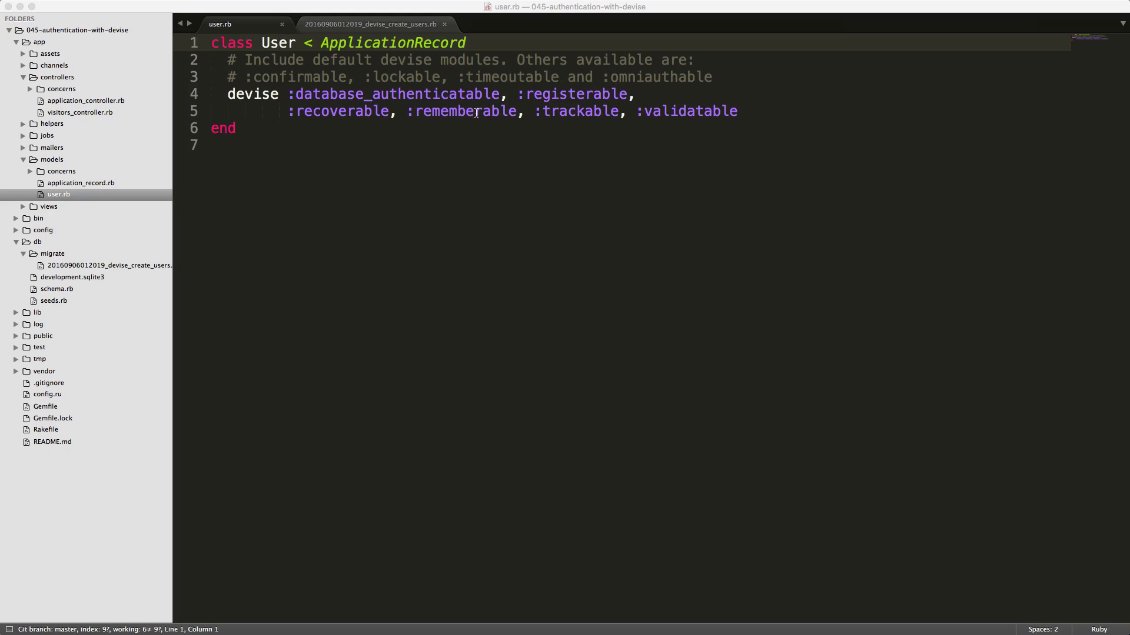
{"action": "mouse_move", "coordinate": [651, 110]}
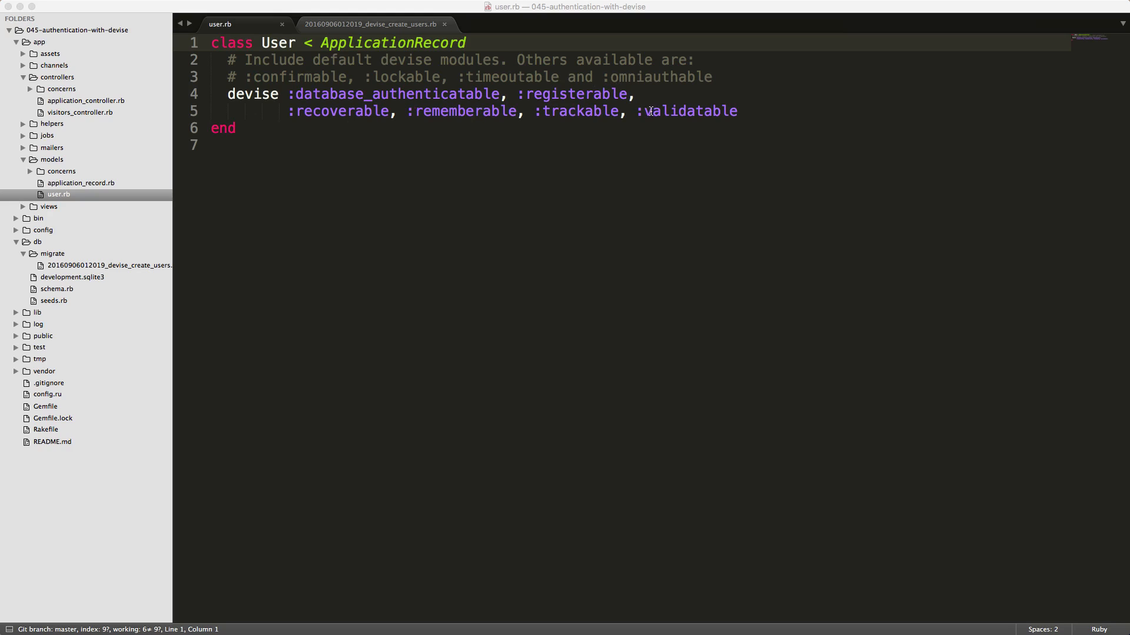
{"action": "mouse_move", "coordinate": [268, 78]}
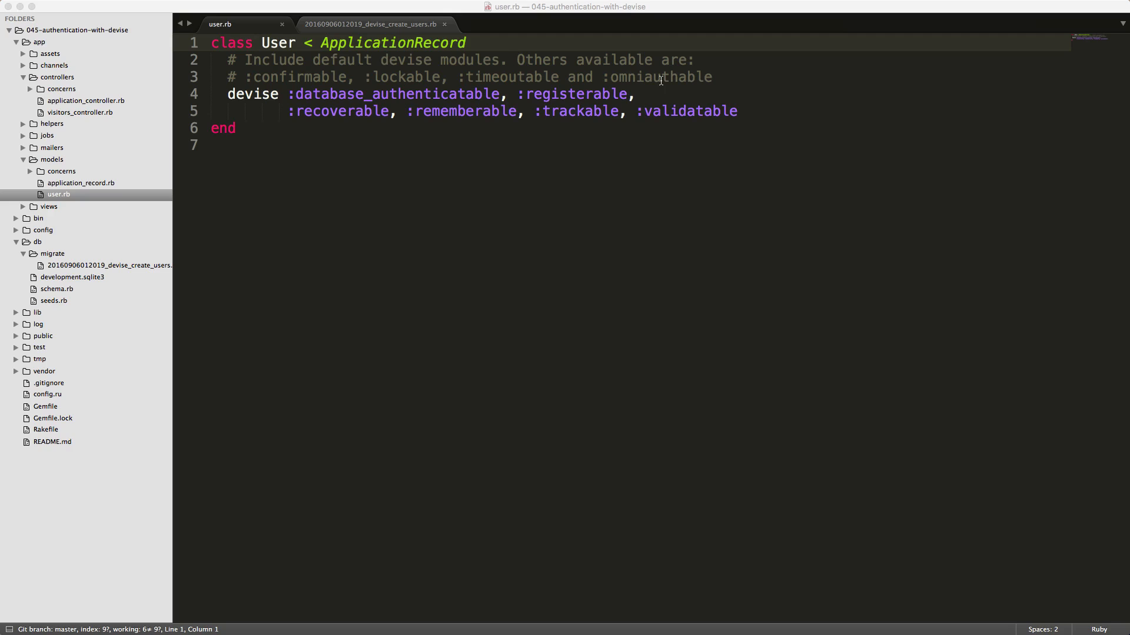
{"action": "mouse_move", "coordinate": [422, 109]}
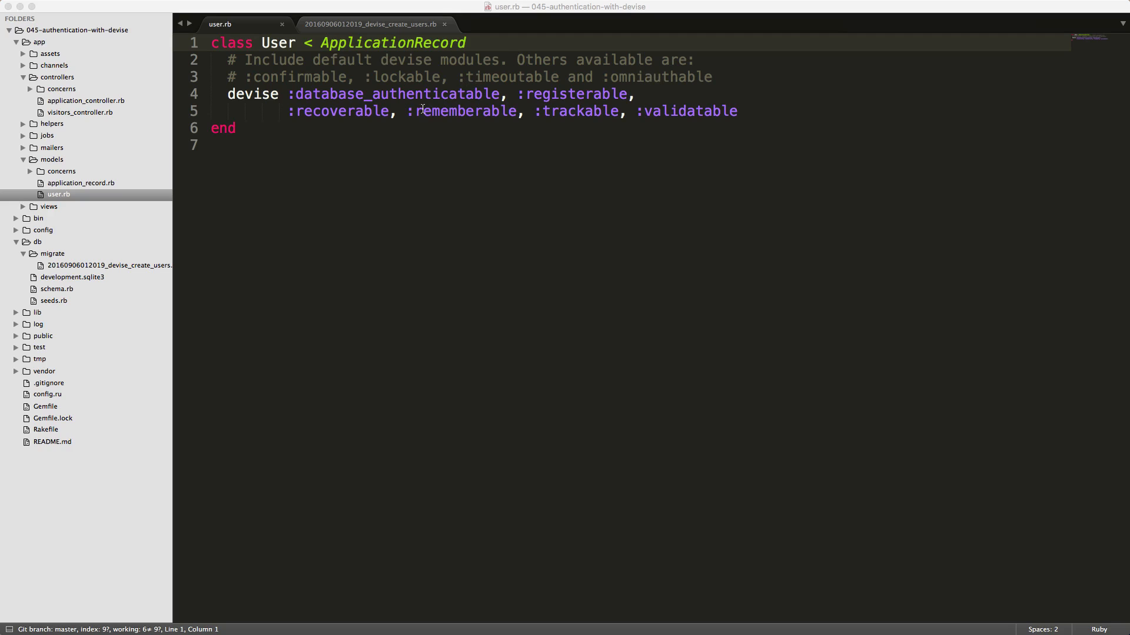
{"action": "mouse_move", "coordinate": [478, 110]}
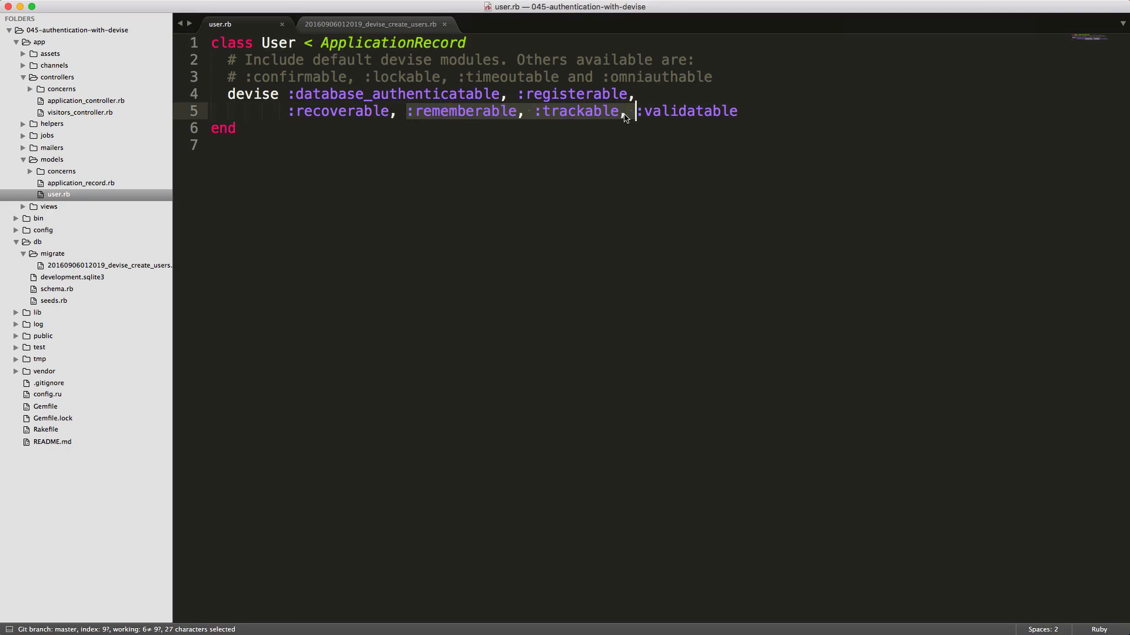
{"action": "left_click", "coordinate": [371, 23]}
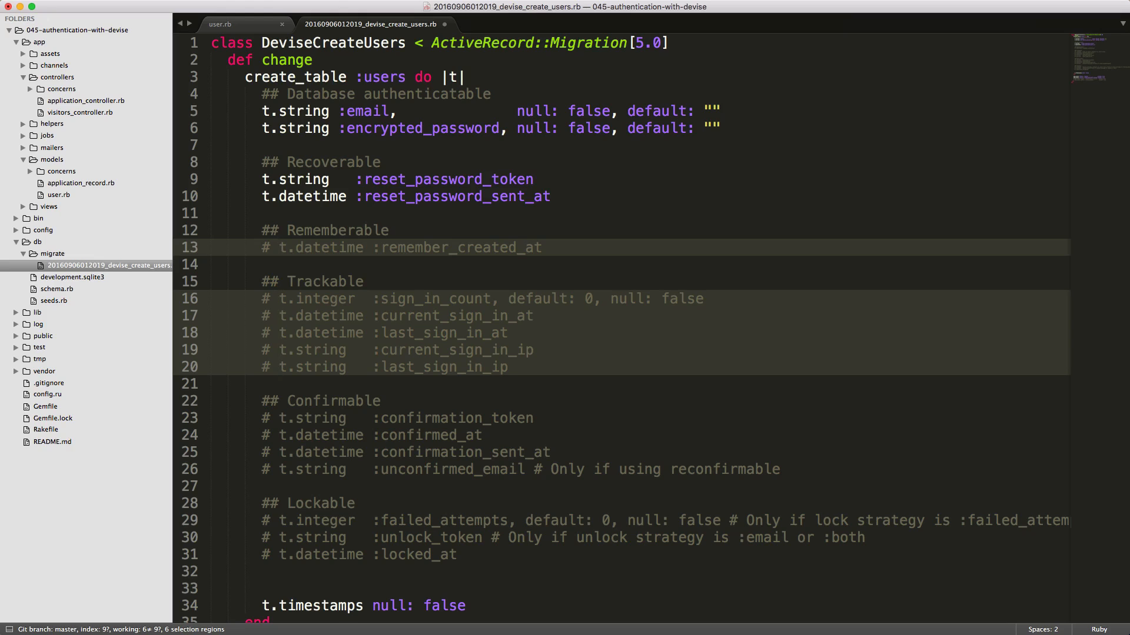
- Open the _navigation_links.html.erb partial from the sidebar
{"action": "left_click", "coordinate": [95, 229]}
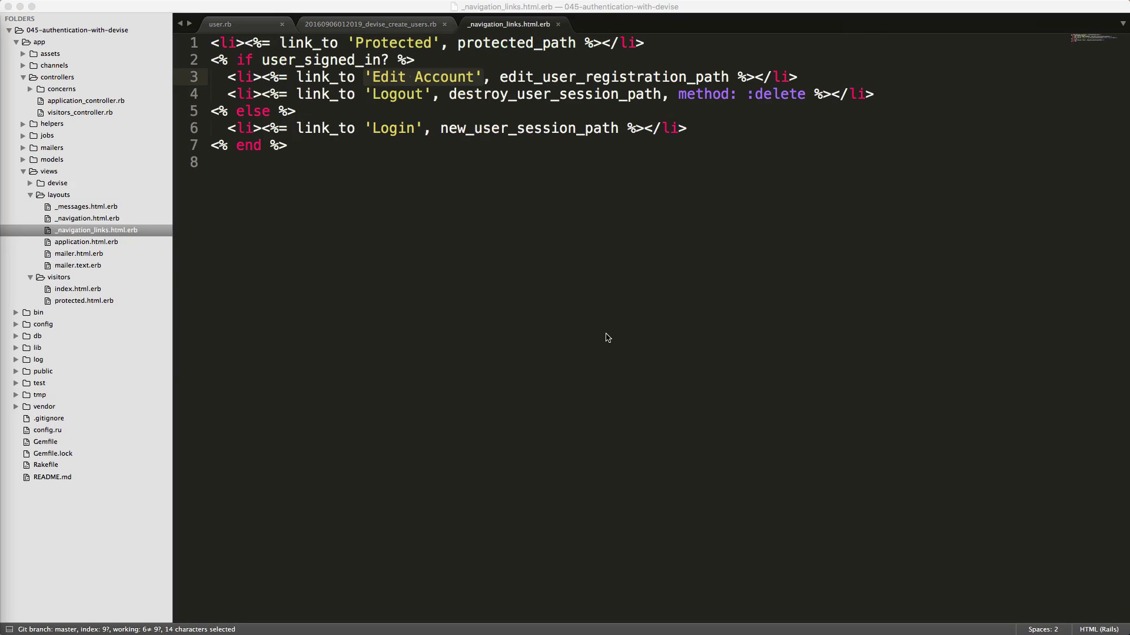
- Replace the 'Edit Account' link label with current_user.email in the navigation partial
{"action": "type", "text": "current_user"}
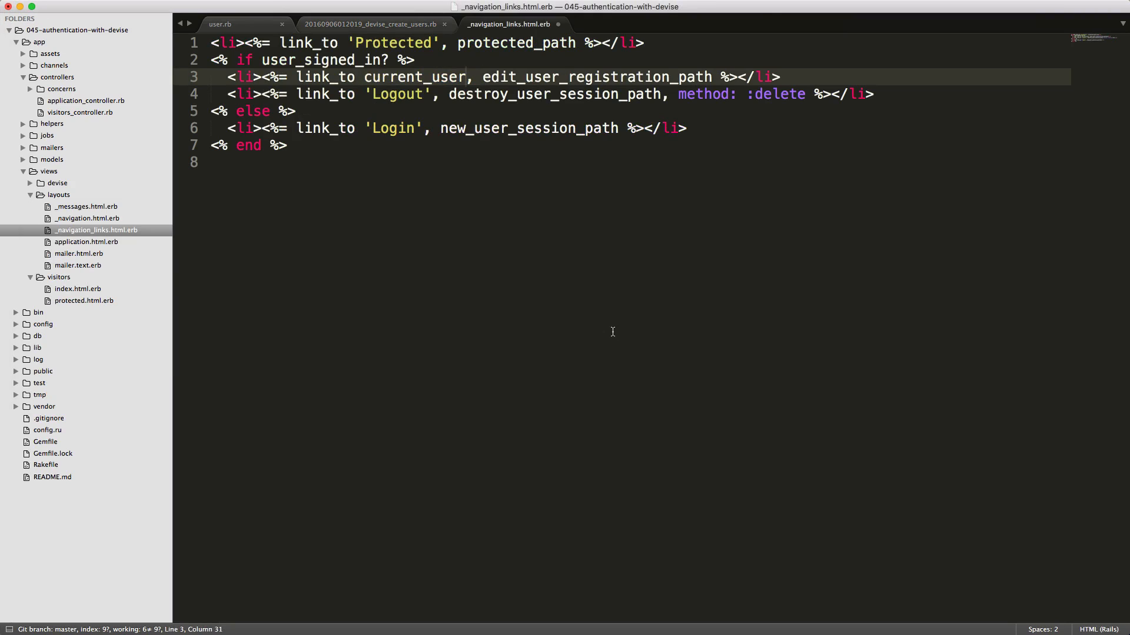
{"action": "type", "text": ".email"}
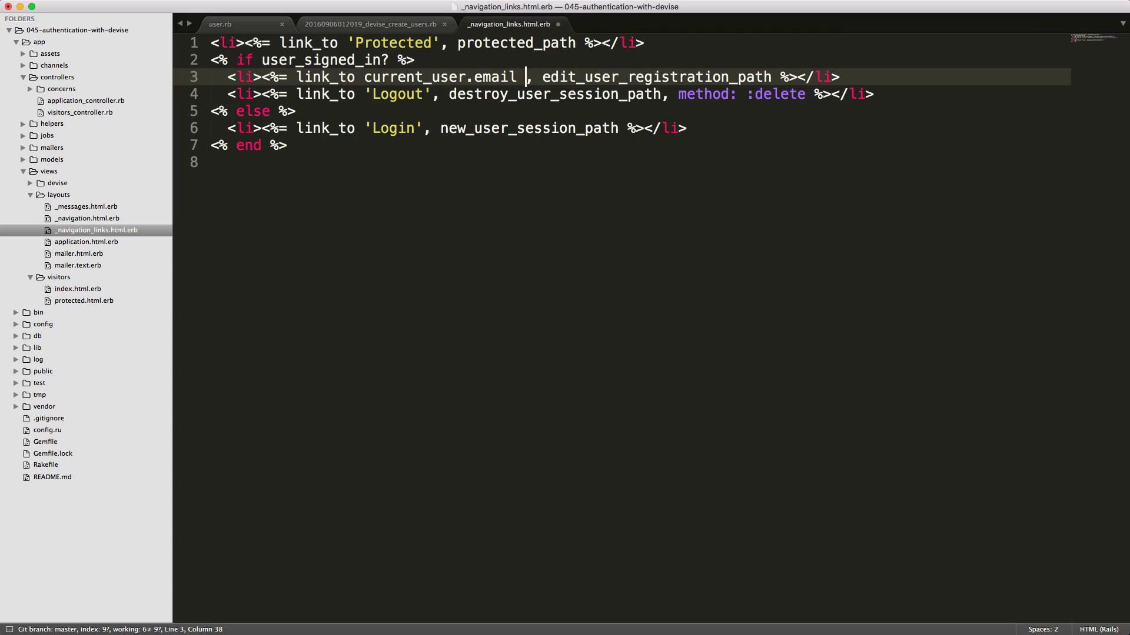
{"action": "key", "text": "backspace"}
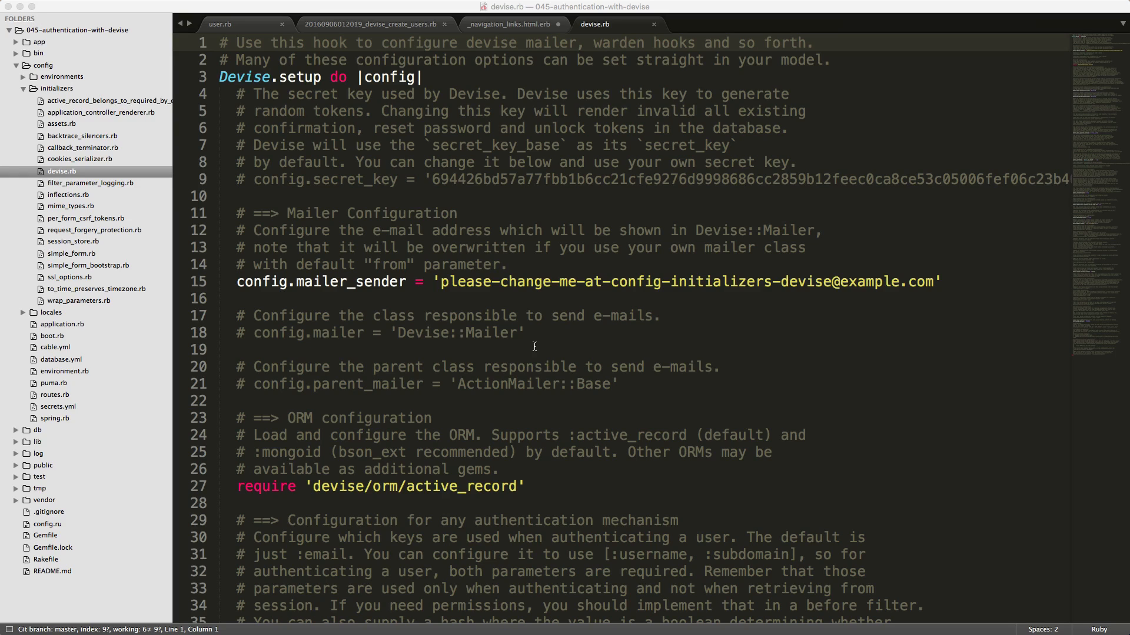
{"action": "mouse_move", "coordinate": [461, 400]}
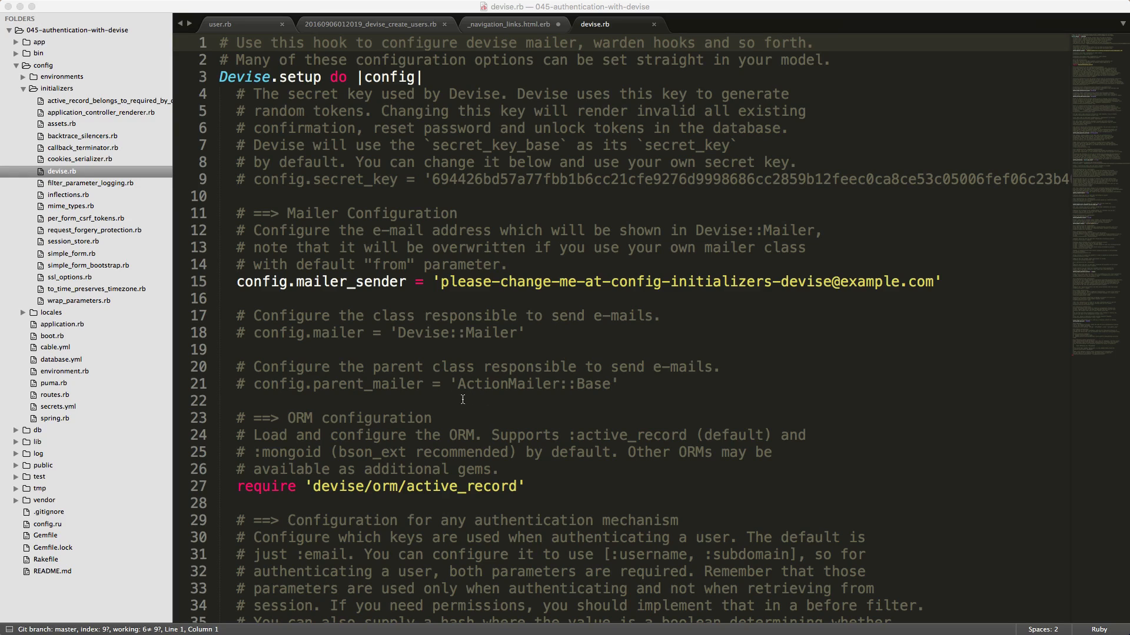
{"action": "mouse_move", "coordinate": [464, 349]}
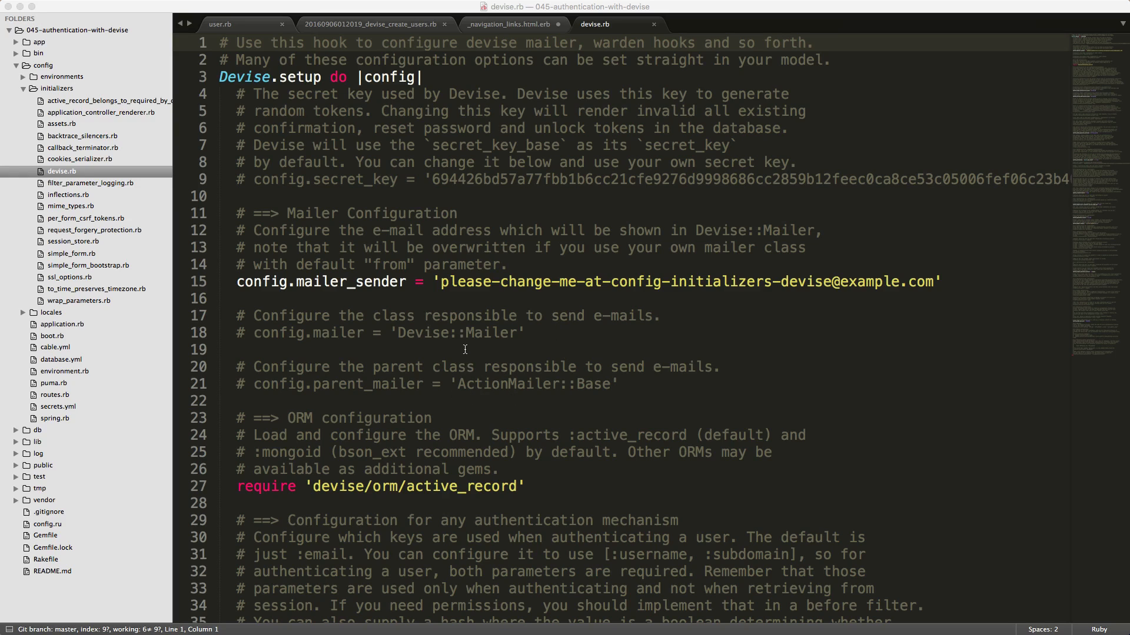
{"action": "mouse_move", "coordinate": [444, 378]}
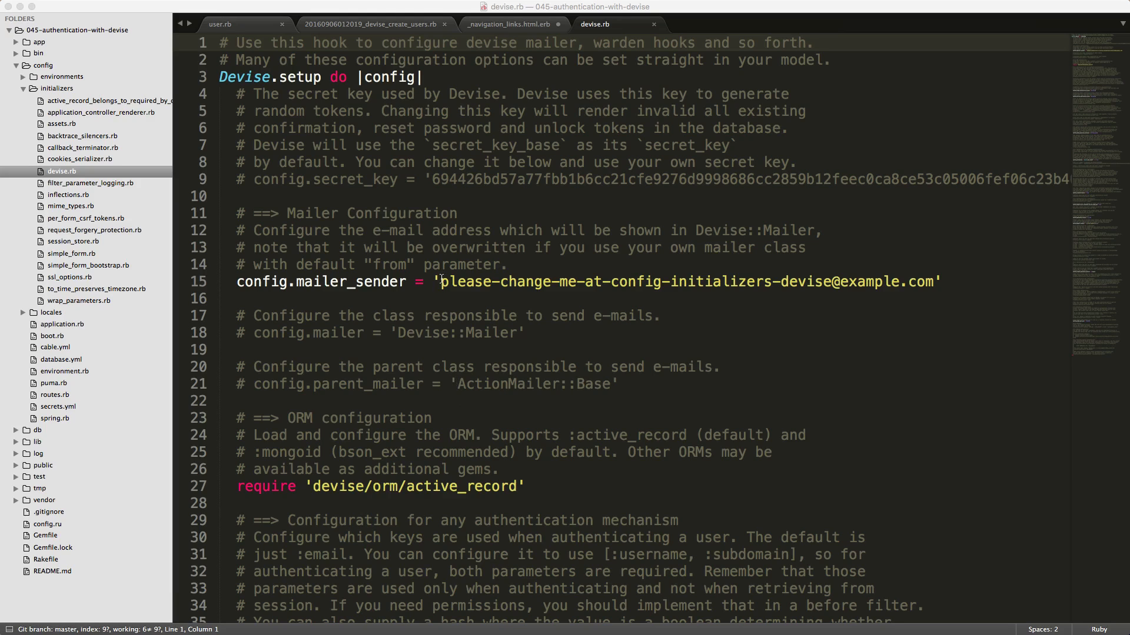
{"action": "mouse_move", "coordinate": [695, 419]}
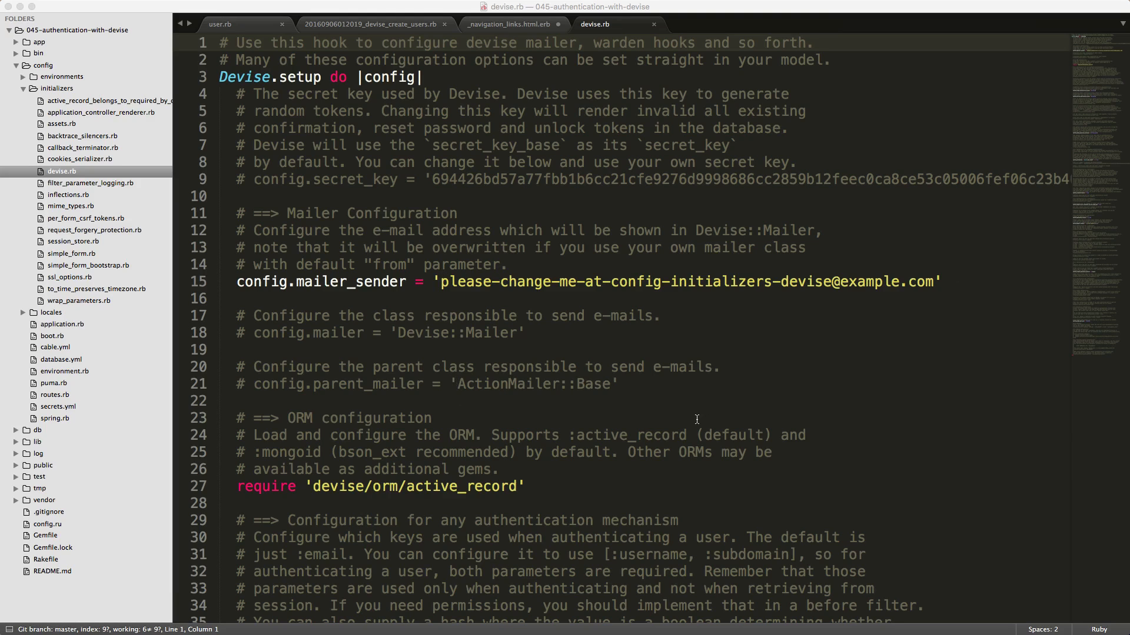
- Scroll through the Devise initializer's authentication configuration options
{"action": "scroll", "scroll_direction": "down", "scroll_amount": 3}
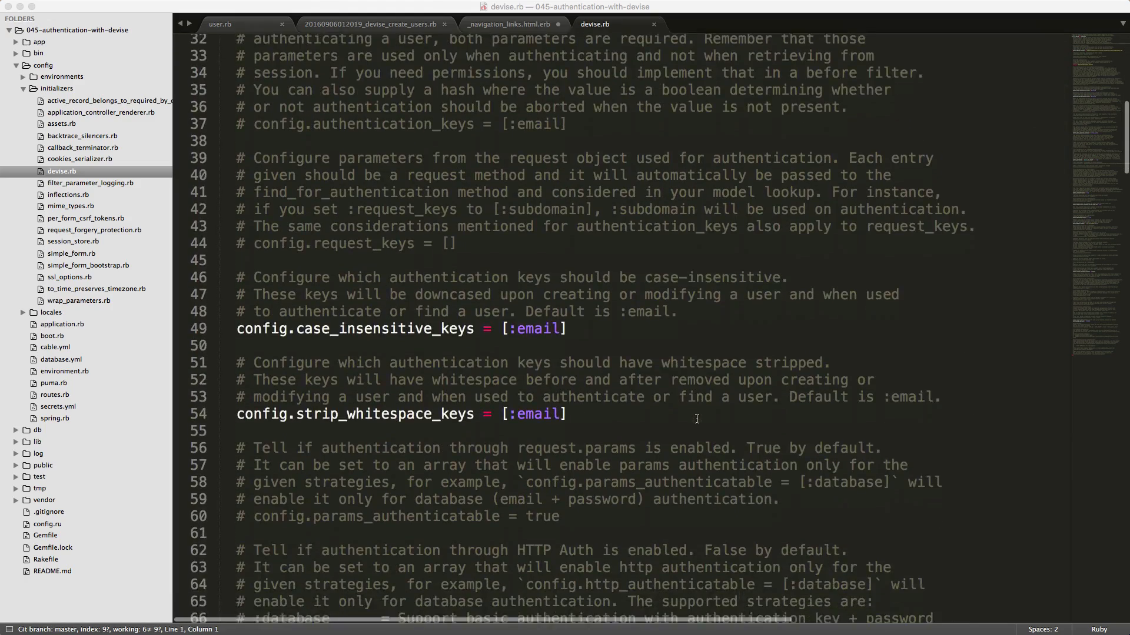
{"action": "scroll", "scroll_direction": "down", "scroll_amount": 3}
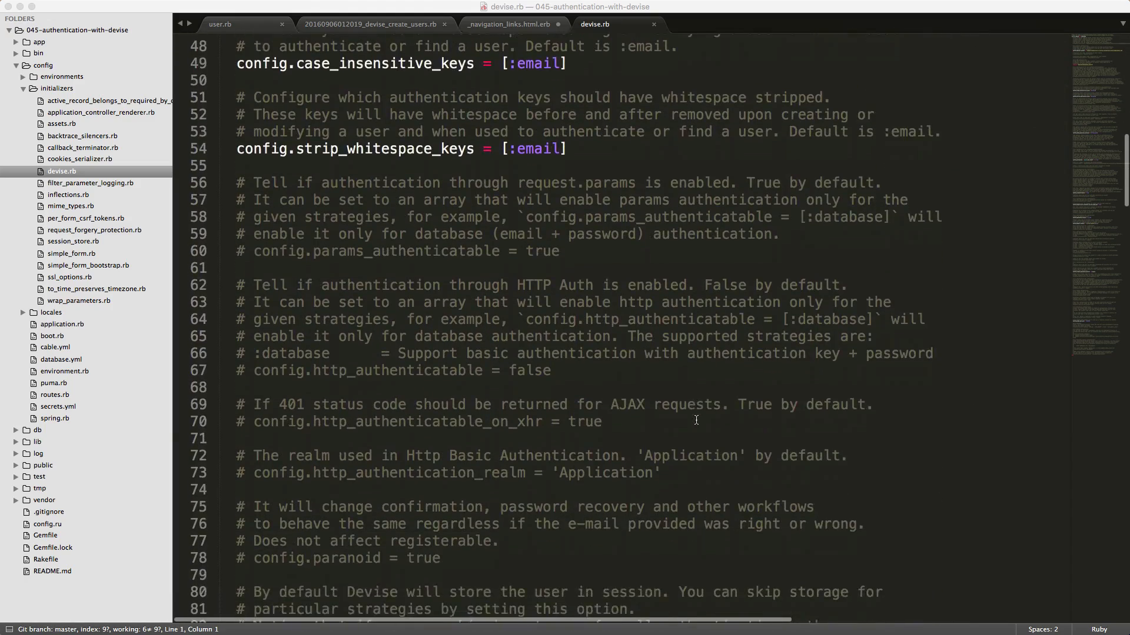
{"action": "scroll", "scroll_direction": "down", "scroll_amount": 3}
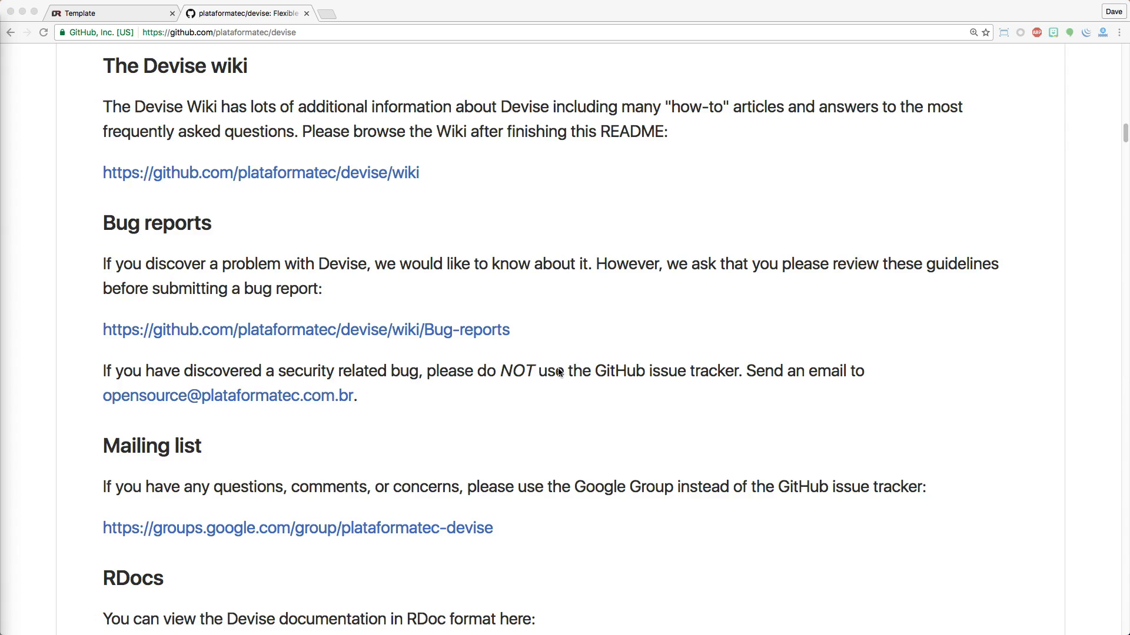
- Scroll the Devise README back to its top overview and module list
{"action": "scroll", "scroll_direction": "down", "scroll_amount": 3}
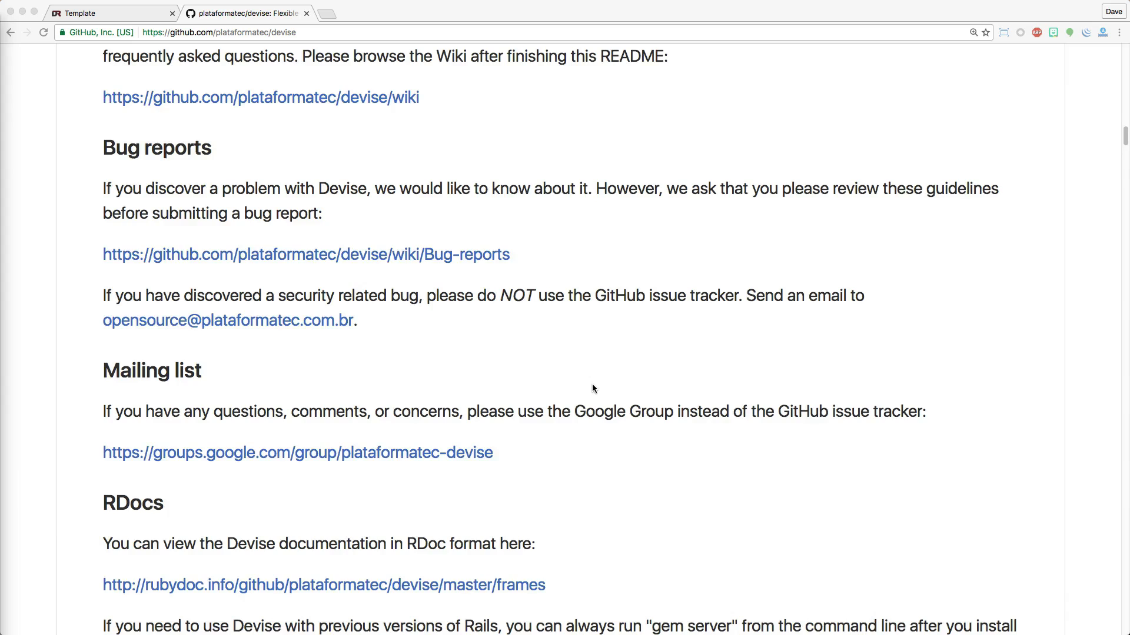
{"action": "scroll", "scroll_direction": "up", "scroll_amount": 3}
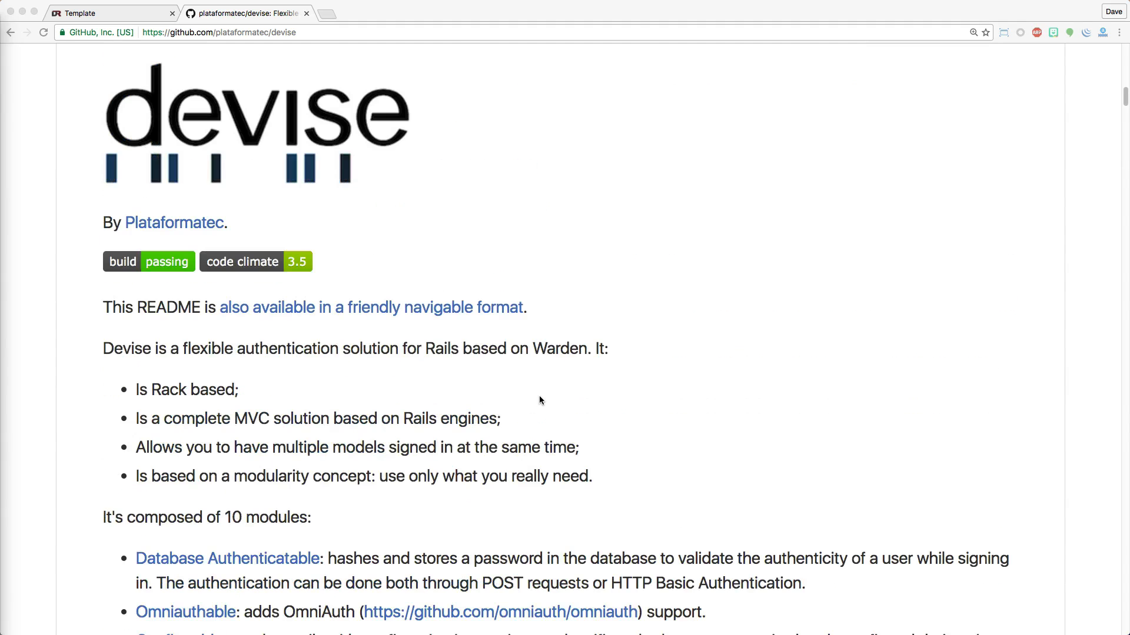